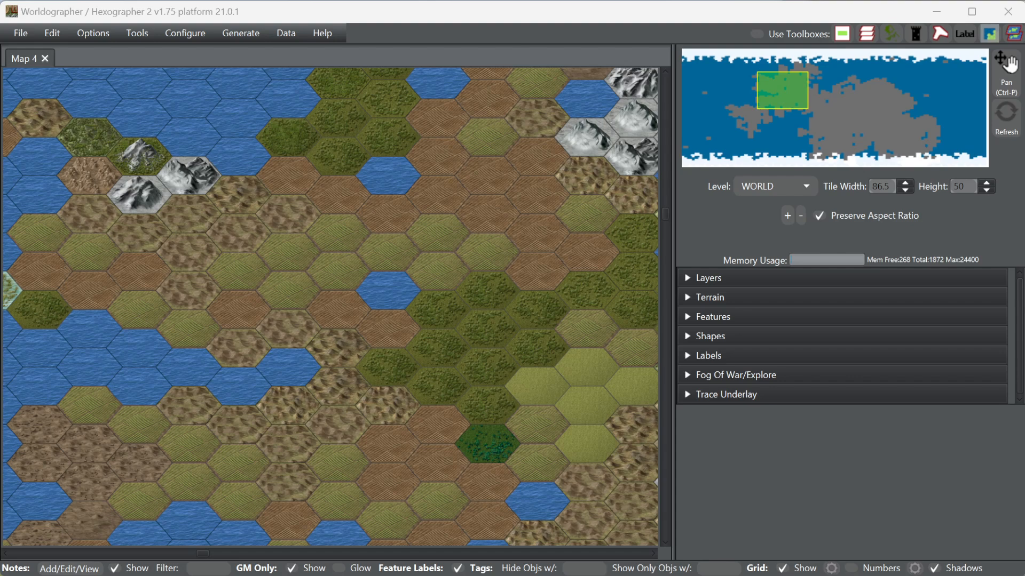
pyautogui.moveTo(206, 357)
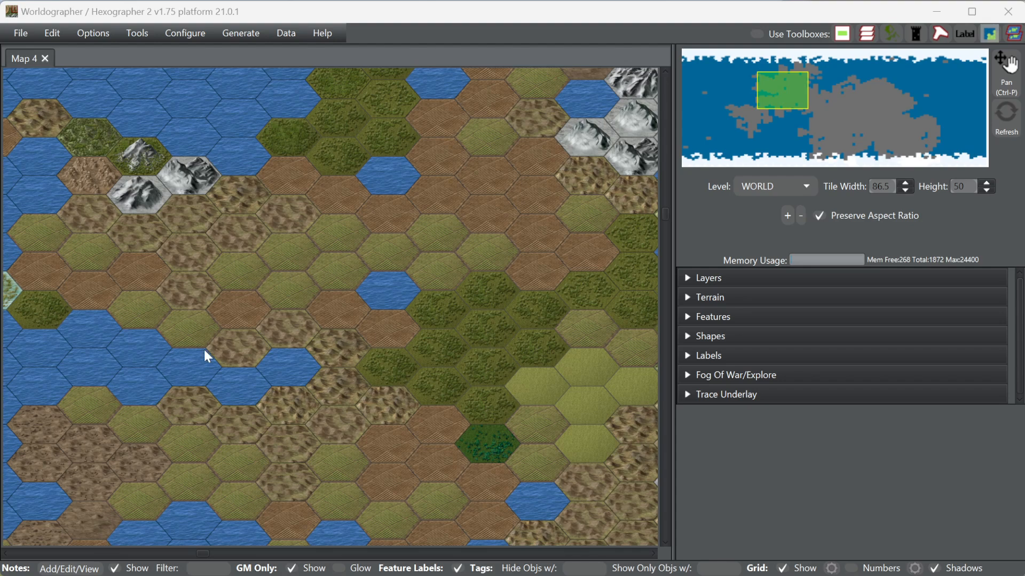
pyautogui.moveTo(655, 415)
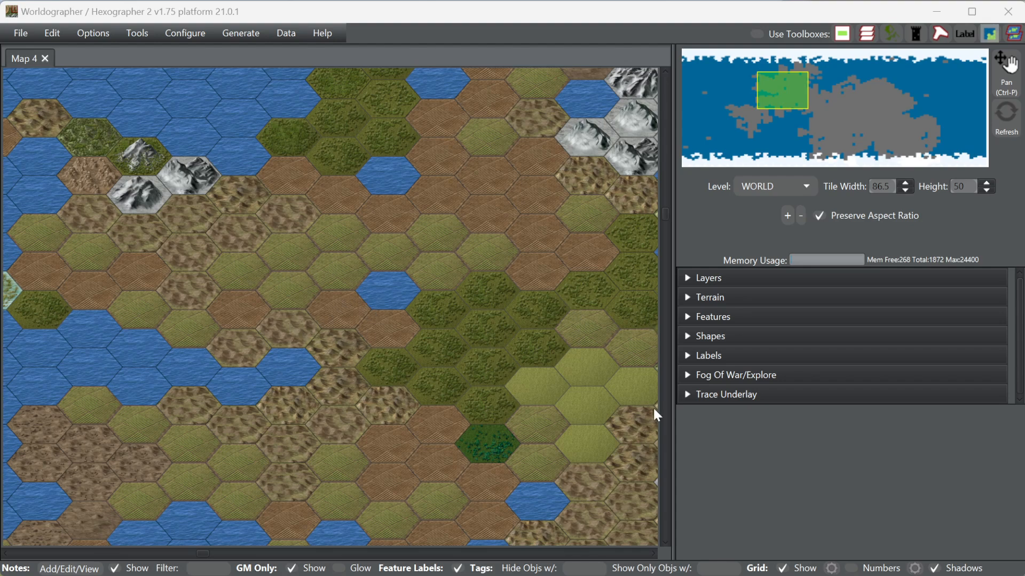
pyautogui.moveTo(690, 479)
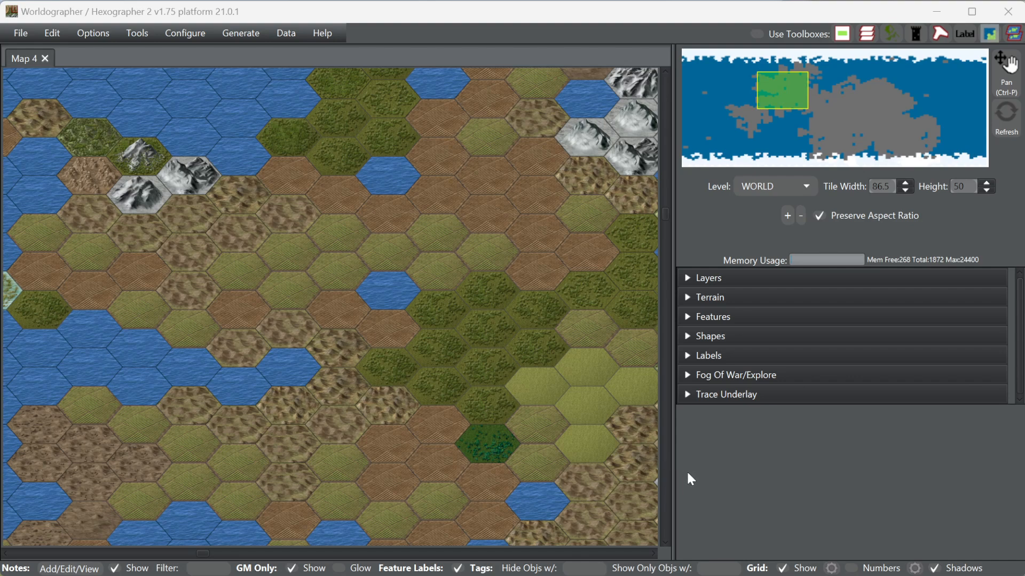
pyautogui.moveTo(619, 471)
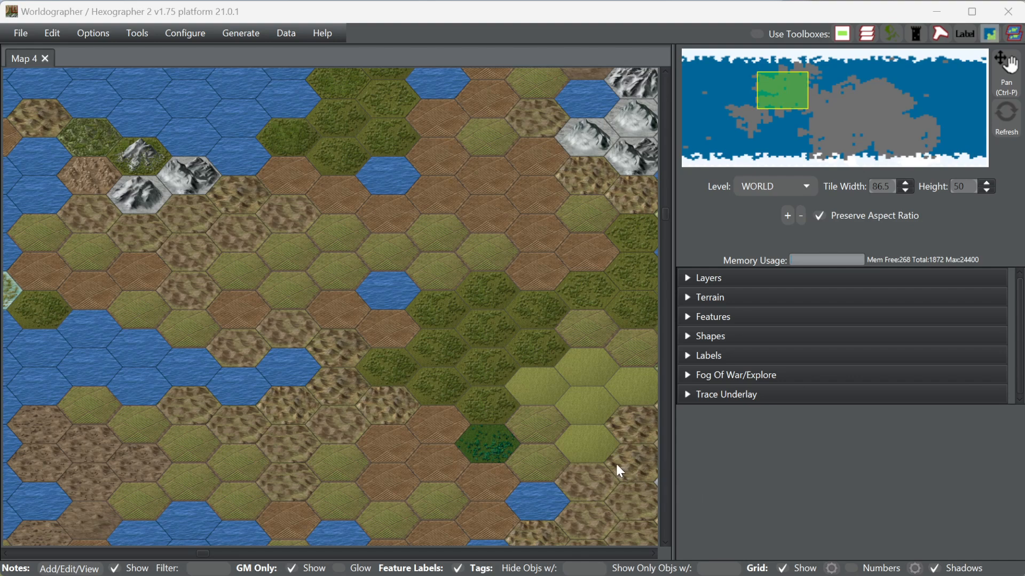
pyautogui.moveTo(431, 196)
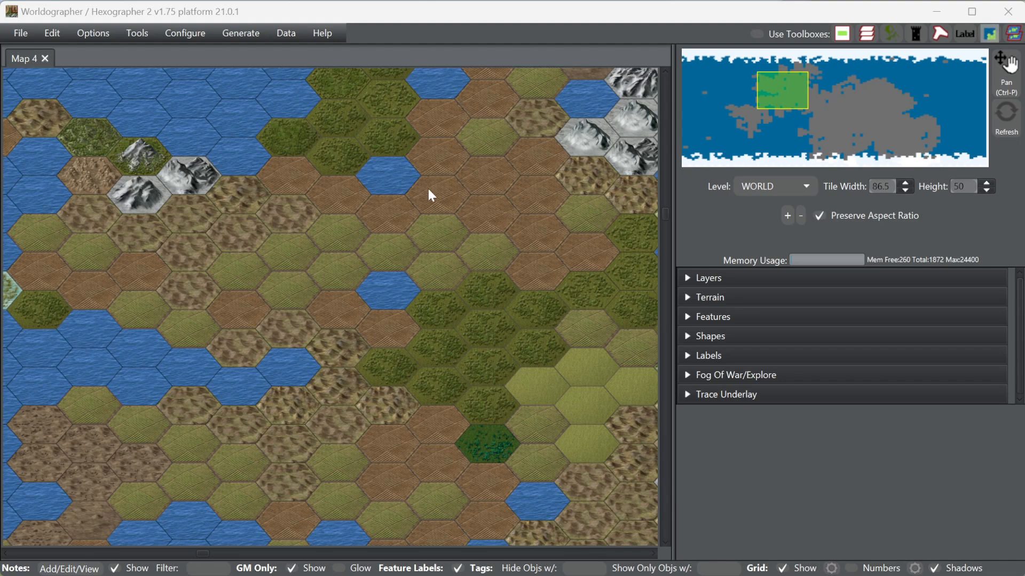
# Step: Start a new world map, then generate coasts using isometric coast features that add water
pyautogui.click(20, 32)
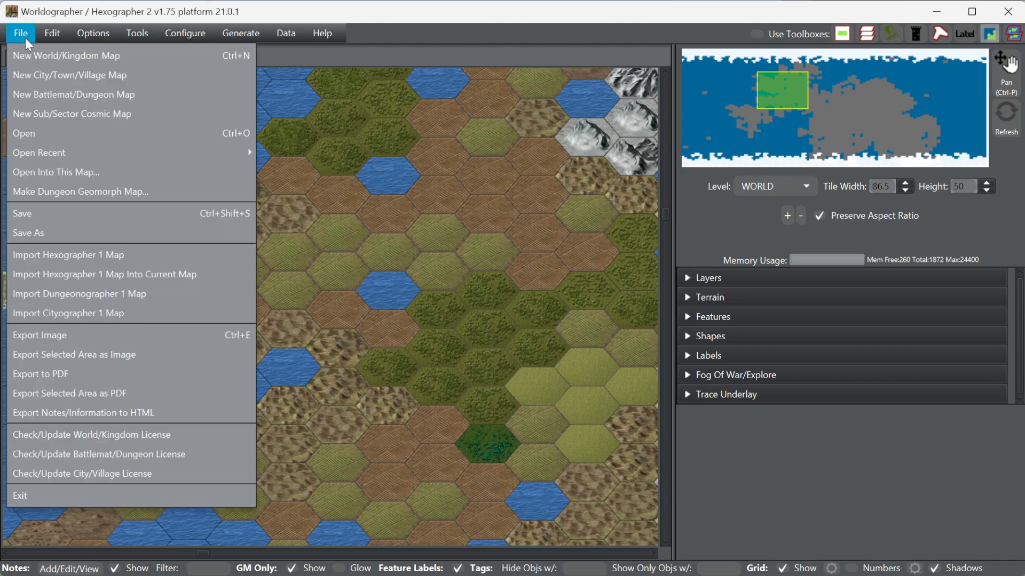
pyautogui.click(65, 56)
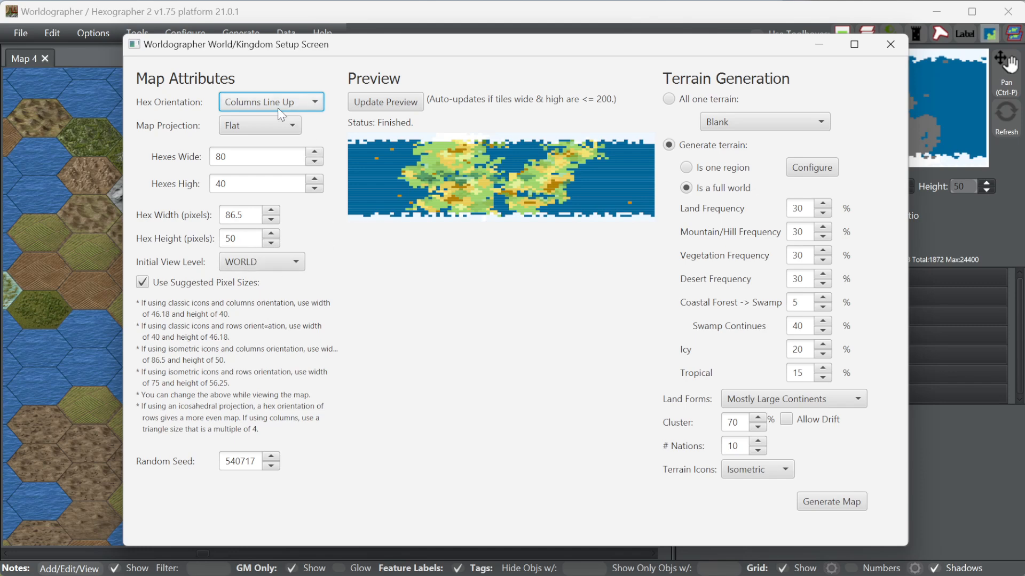
pyautogui.moveTo(270, 101)
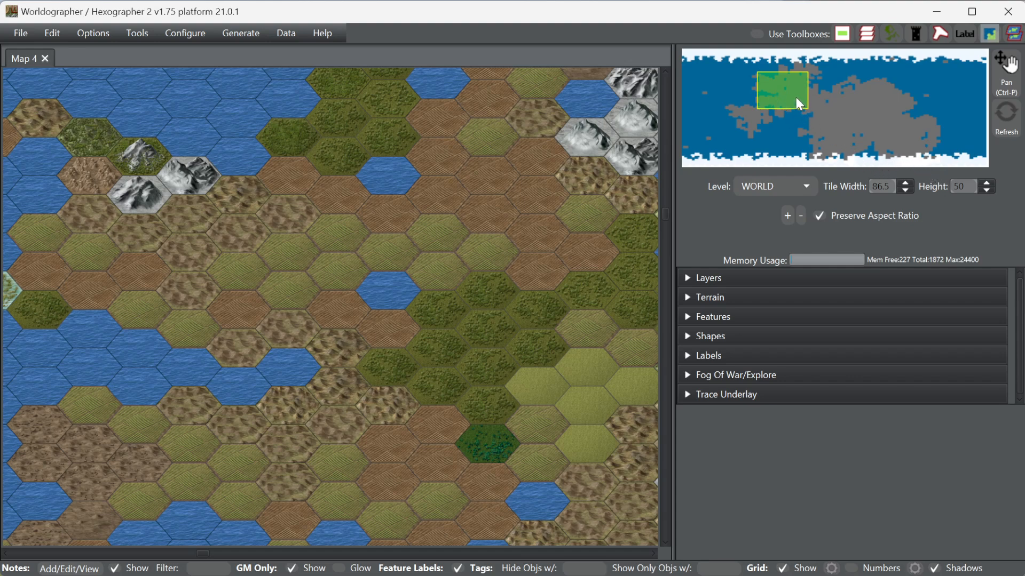
pyautogui.moveTo(794, 109)
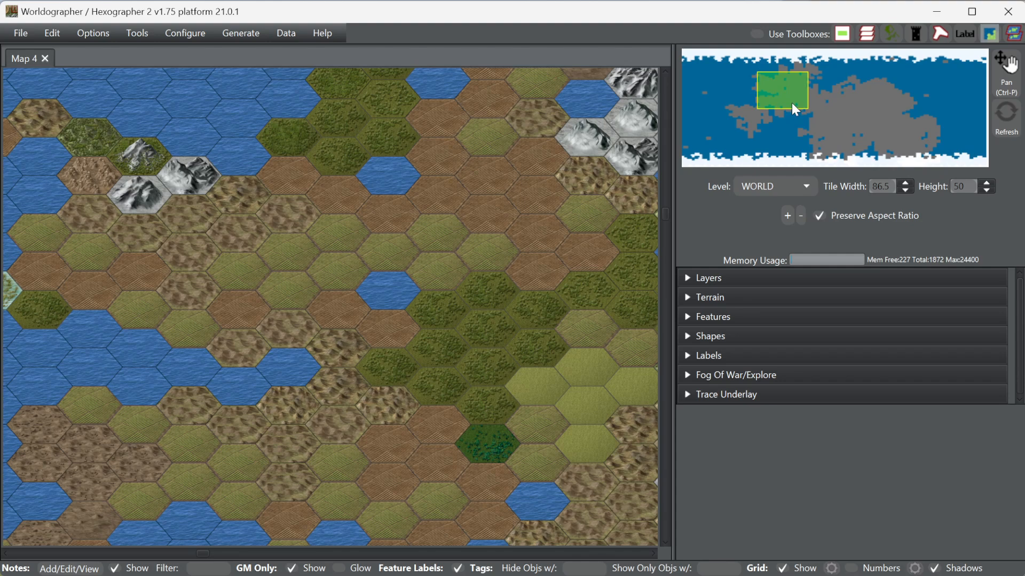
pyautogui.moveTo(719, 105)
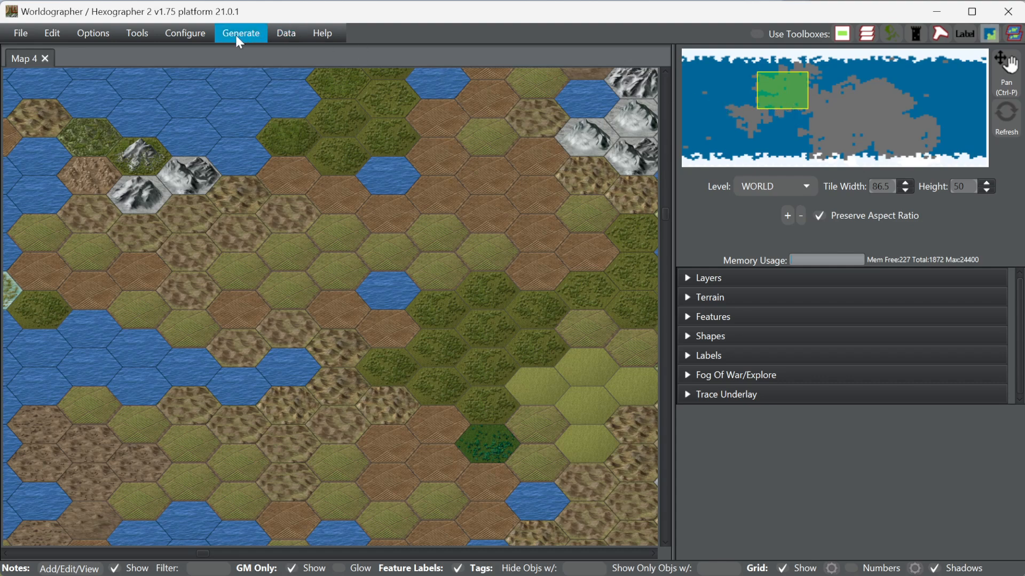
pyautogui.click(240, 32)
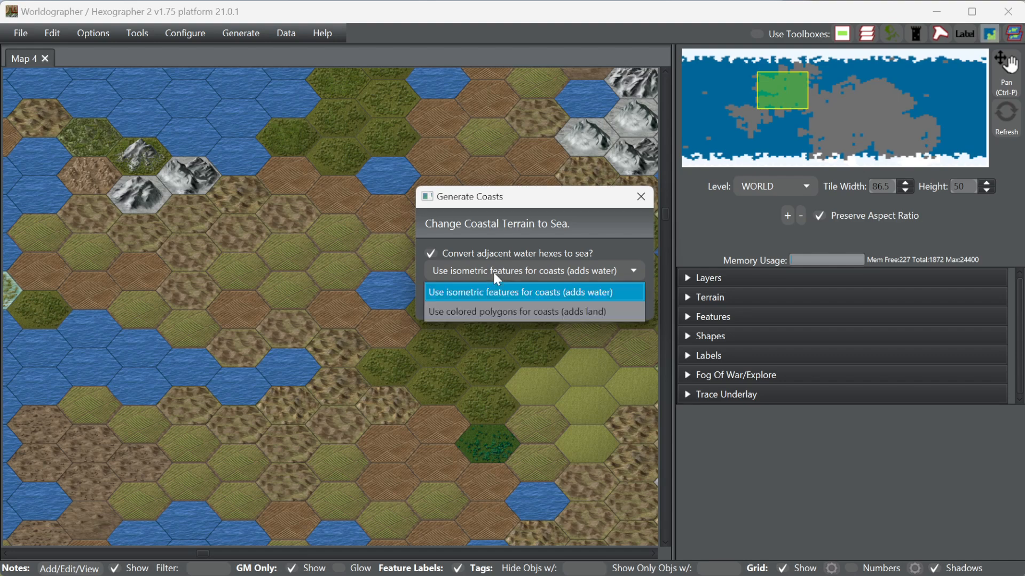
pyautogui.moveTo(534, 312)
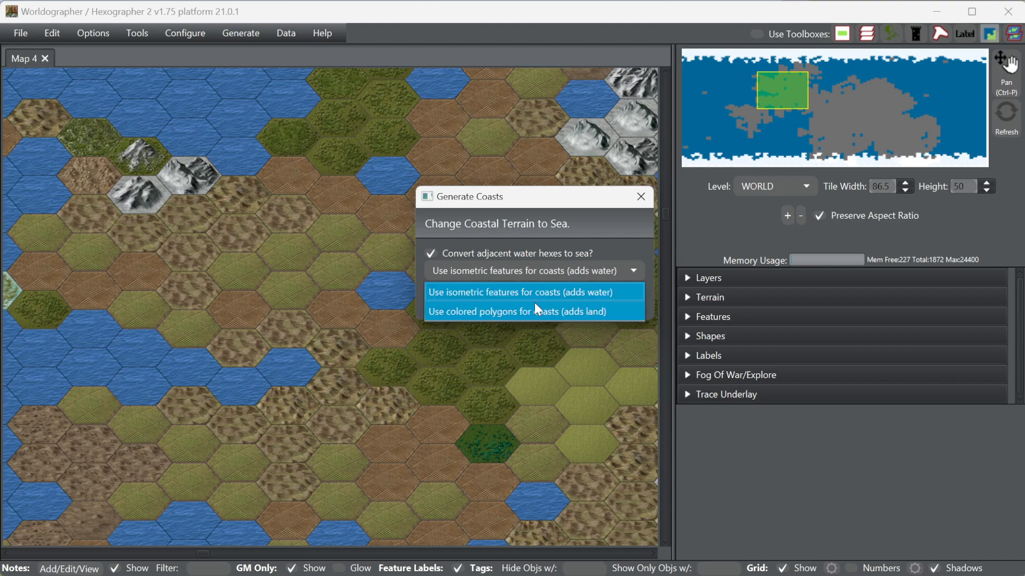
pyautogui.click(521, 291)
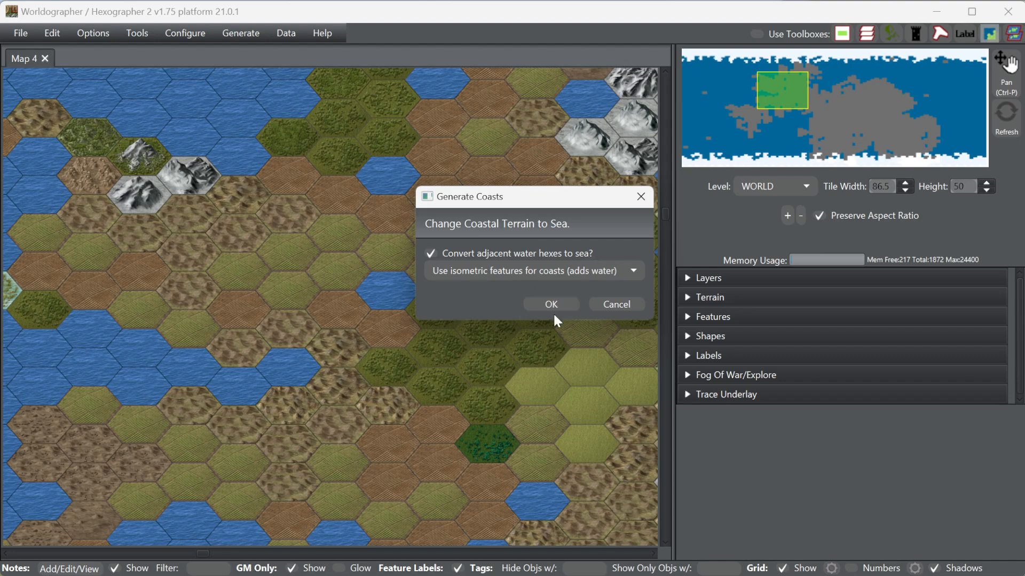
pyautogui.click(549, 304)
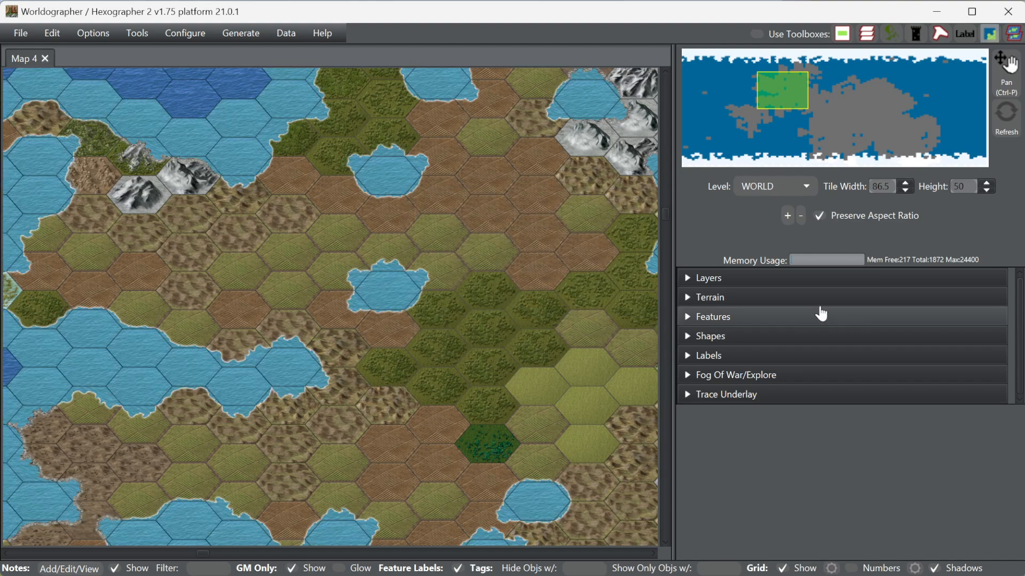
pyautogui.moveTo(299, 359)
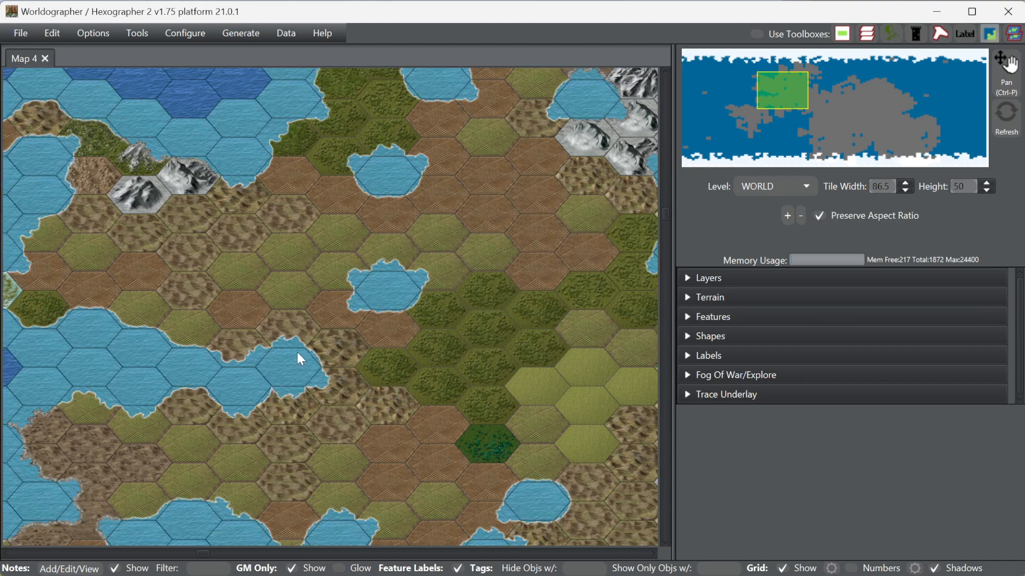
pyautogui.moveTo(113, 314)
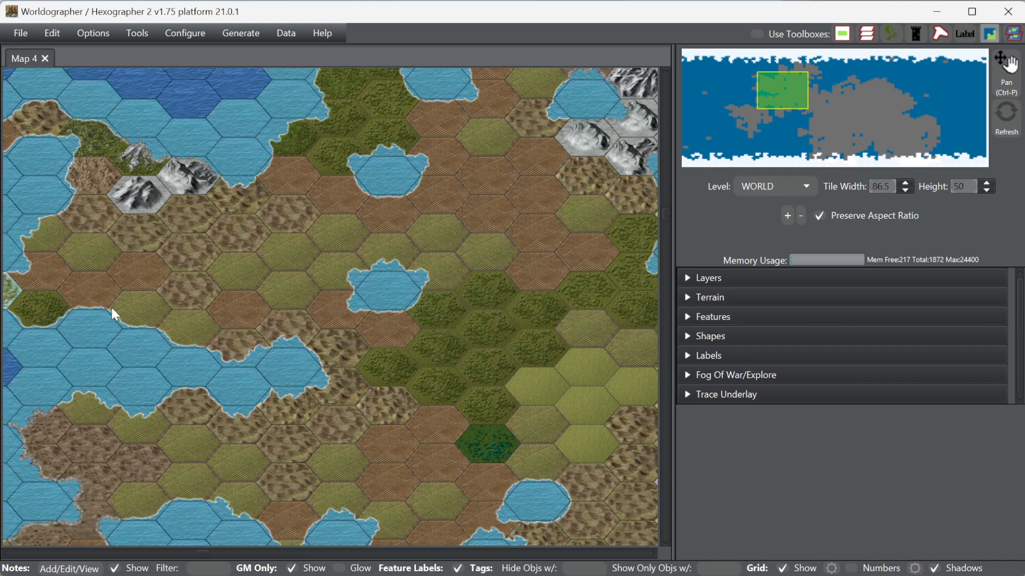
pyautogui.moveTo(110, 371)
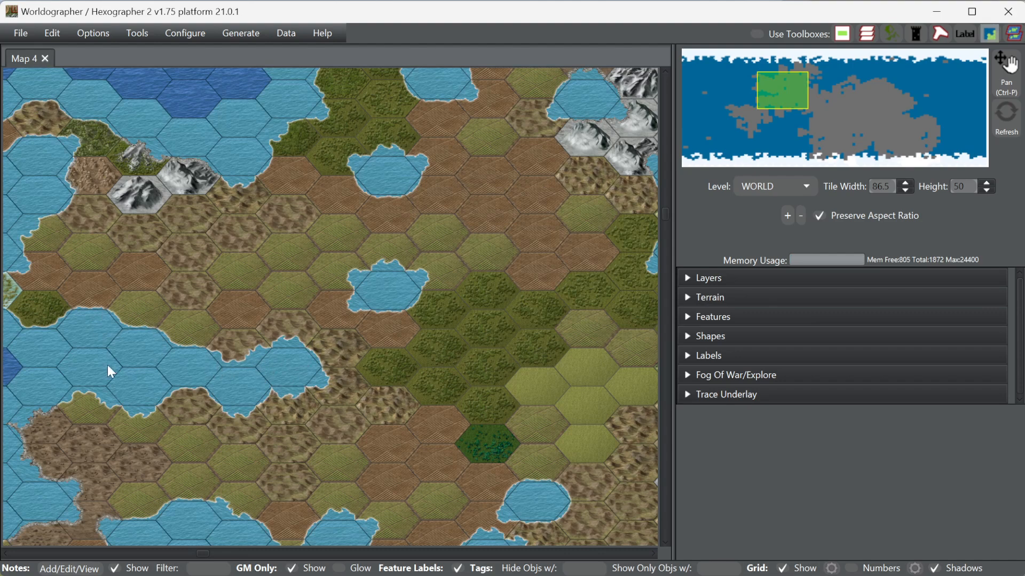
pyautogui.moveTo(192, 335)
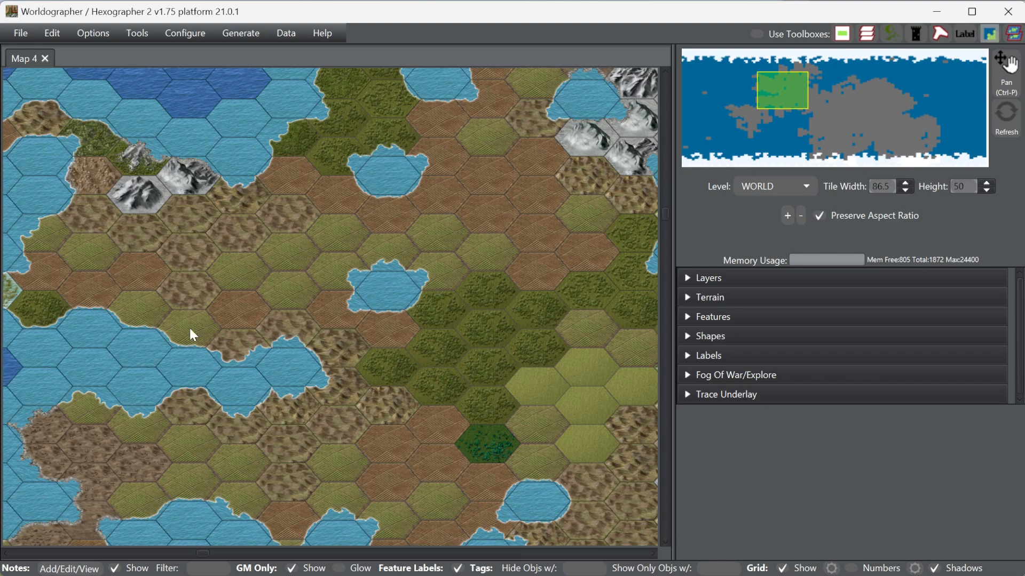
pyautogui.moveTo(503, 367)
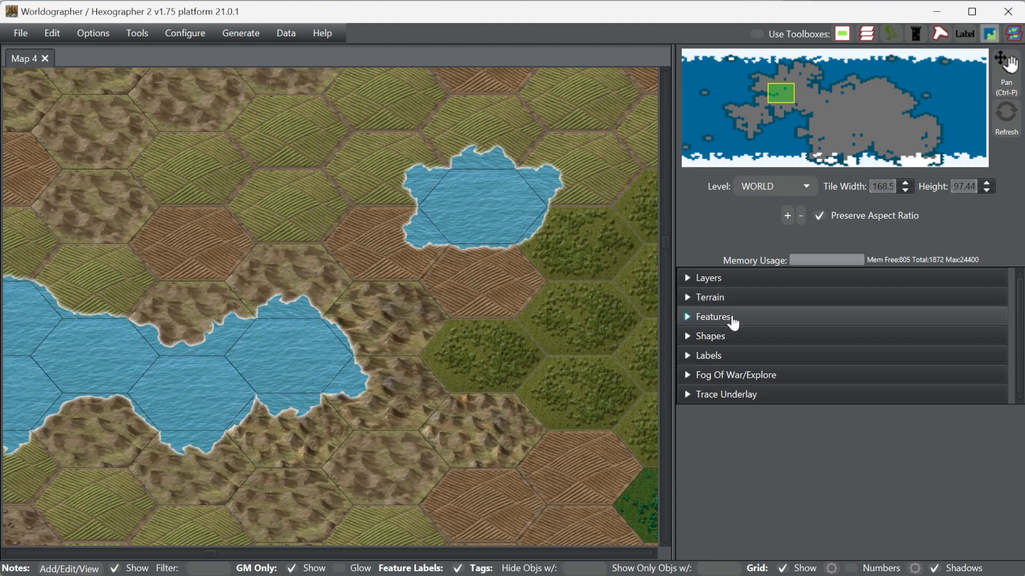
pyautogui.click(712, 316)
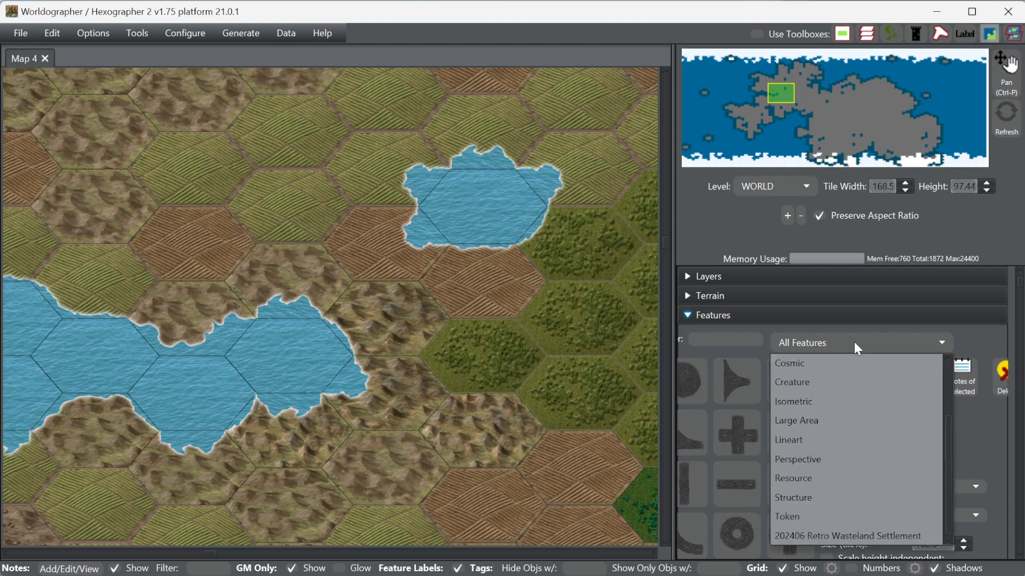
pyautogui.click(793, 402)
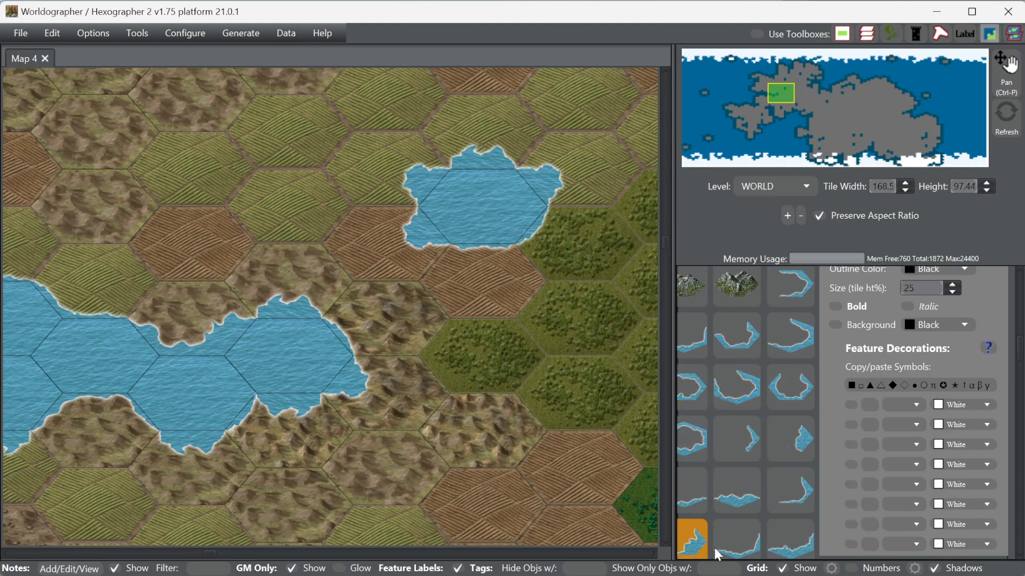
pyautogui.click(789, 491)
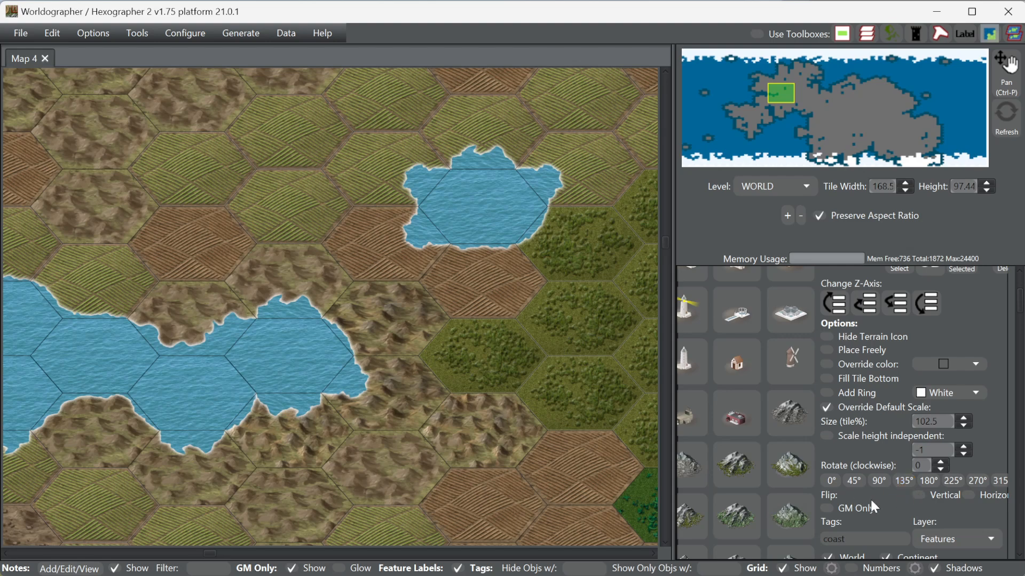
pyautogui.click(878, 480)
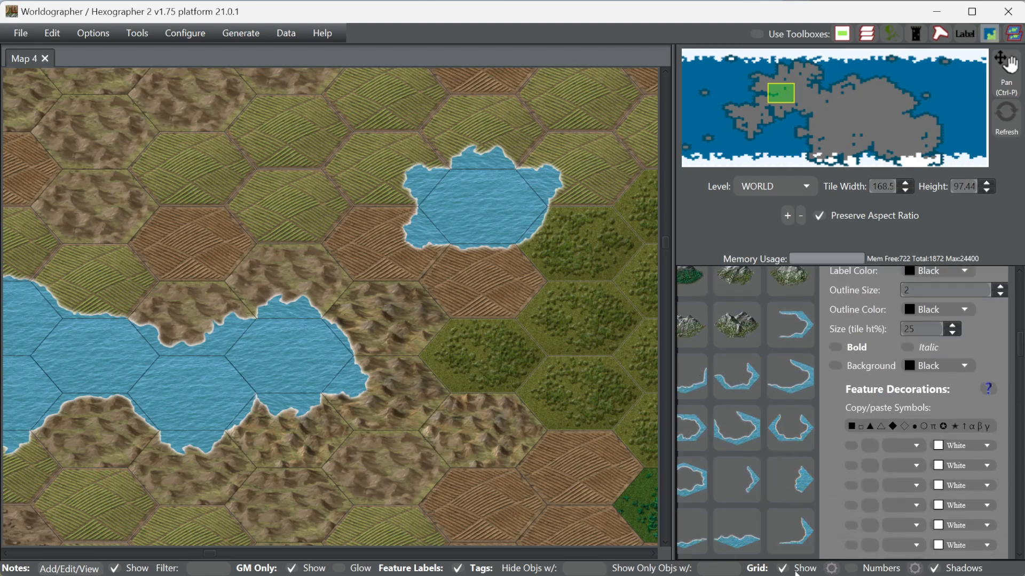
pyautogui.click(736, 428)
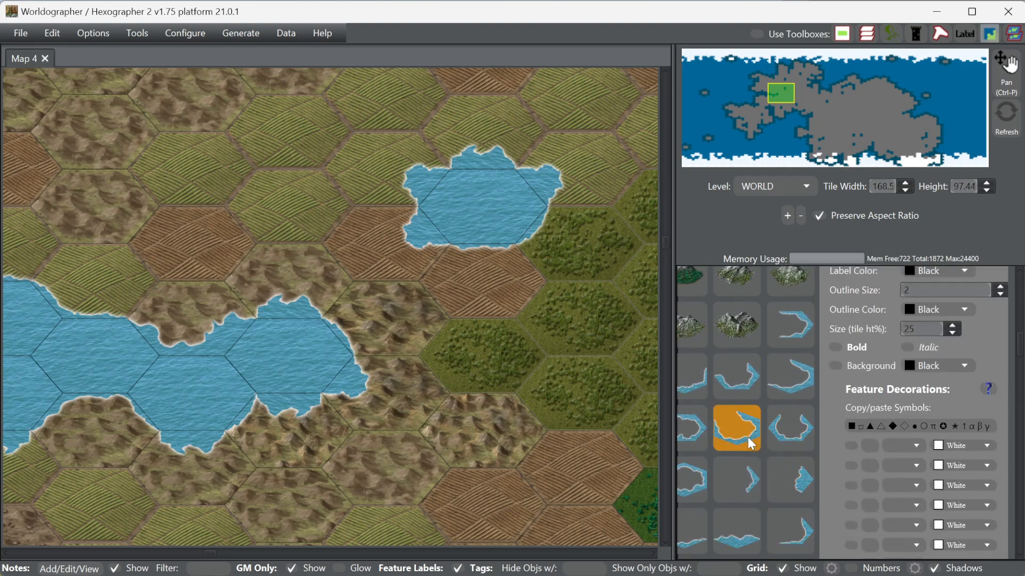
pyautogui.moveTo(749, 441)
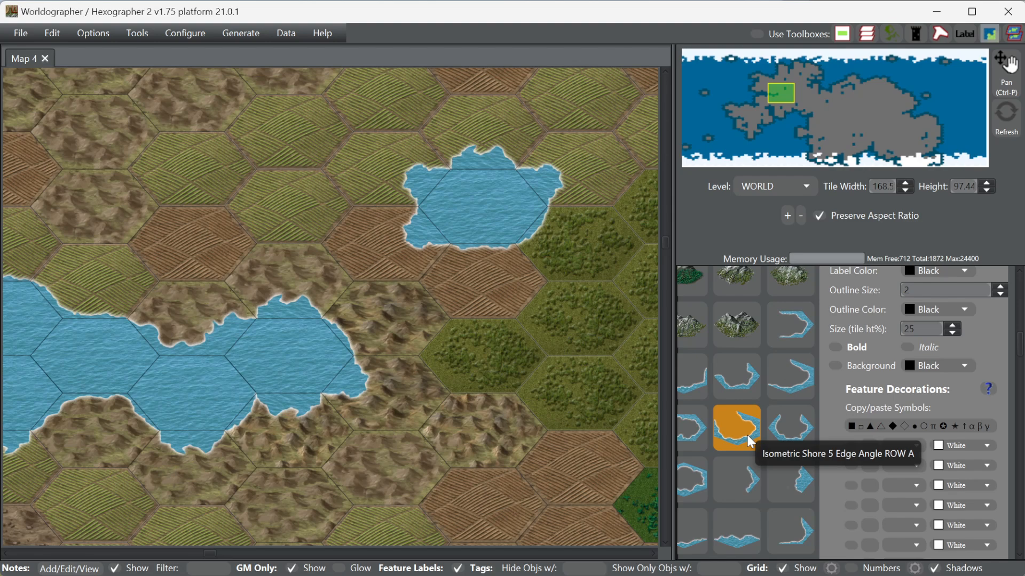
pyautogui.moveTo(444, 217)
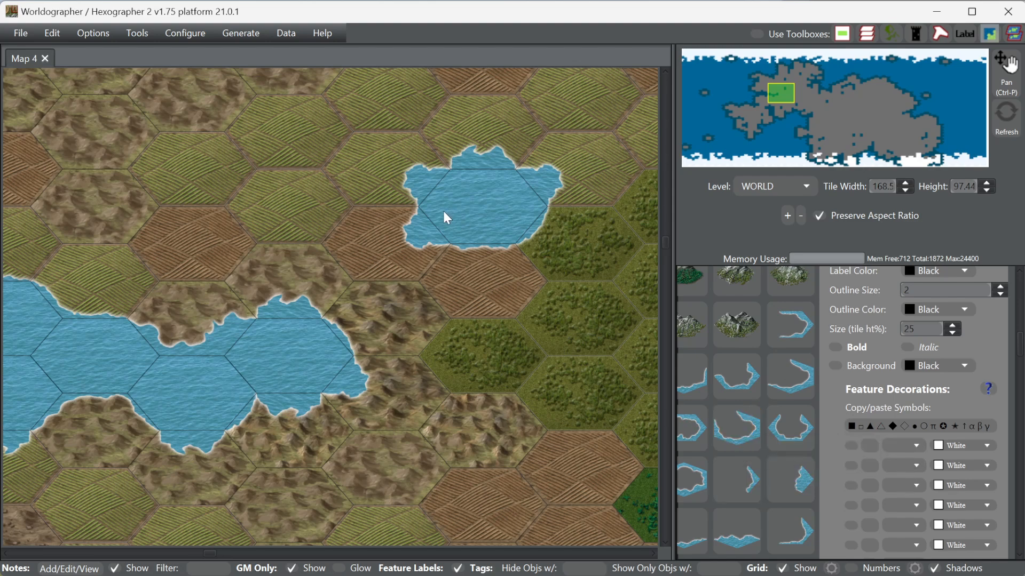
pyautogui.moveTo(512, 361)
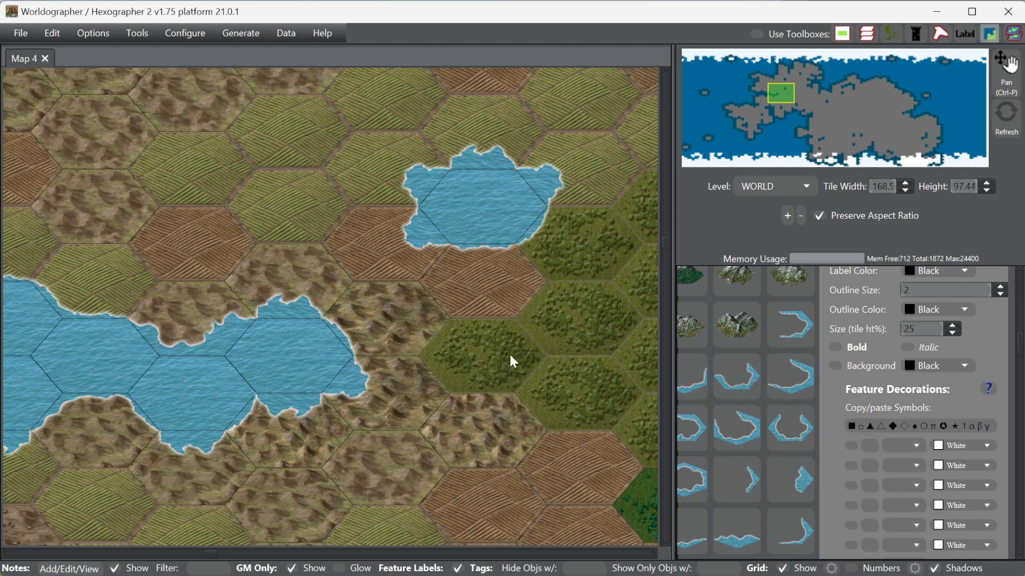
pyautogui.moveTo(320, 167)
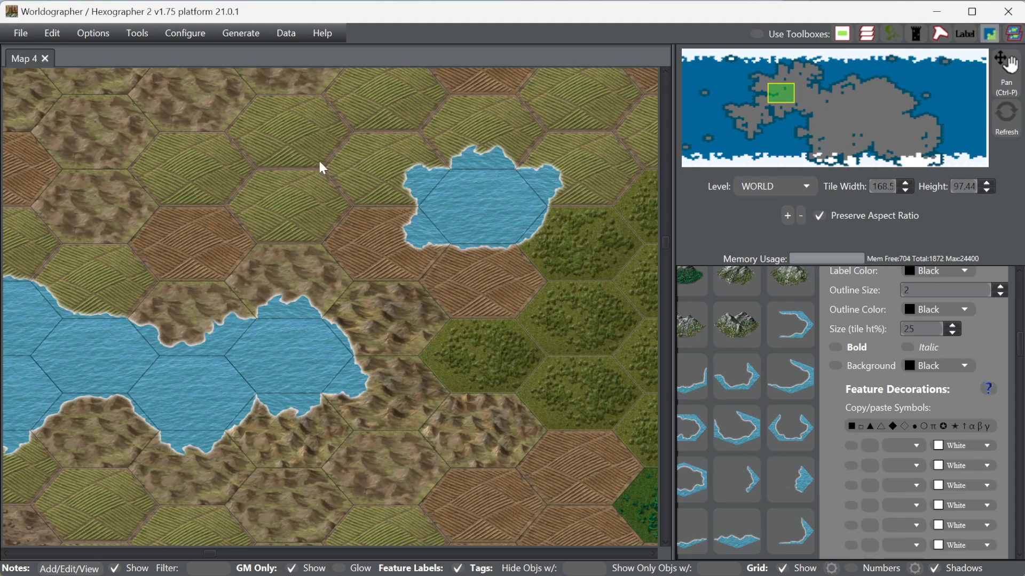
pyautogui.moveTo(388, 408)
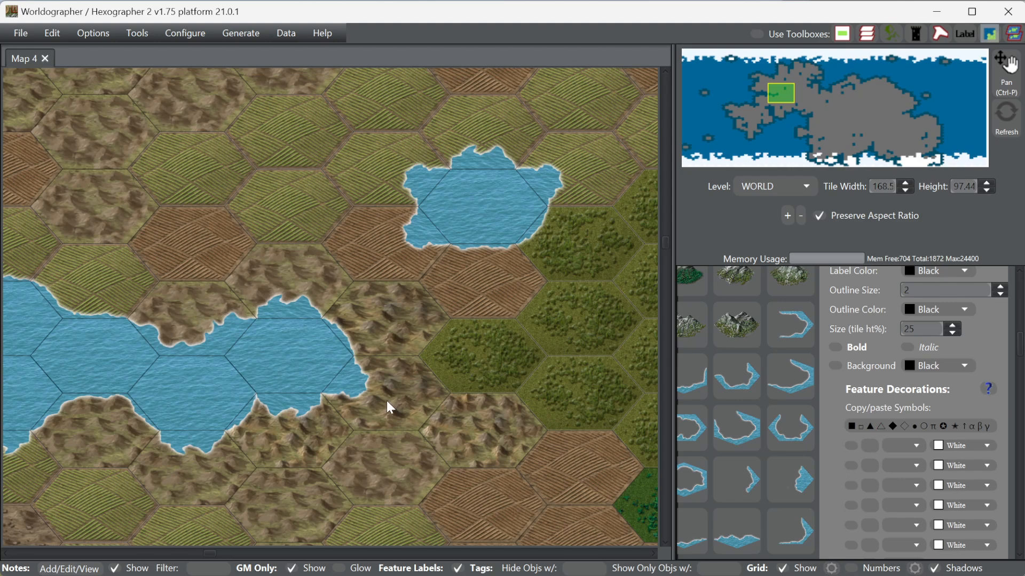
pyautogui.click(736, 376)
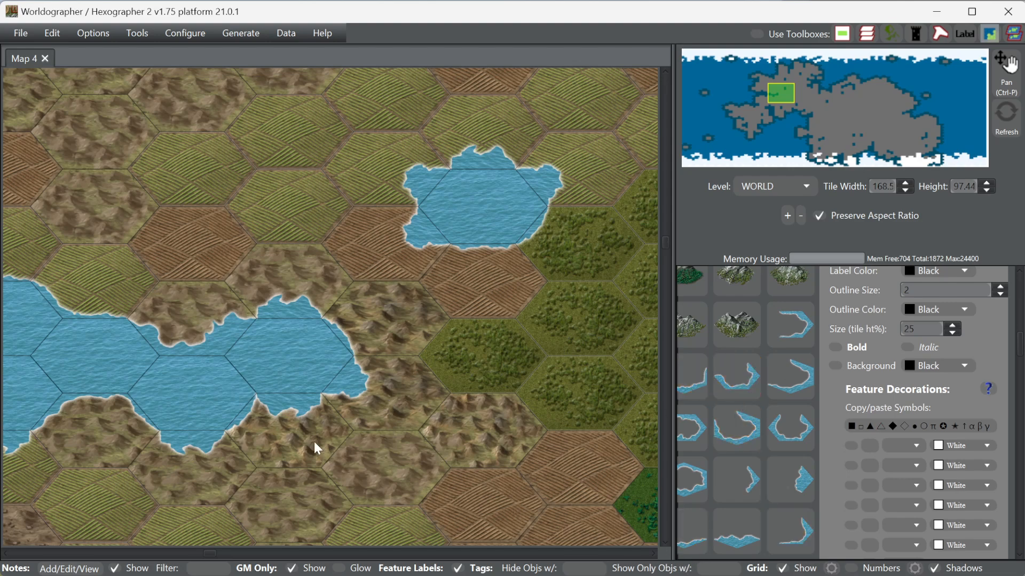
pyautogui.moveTo(701, 267)
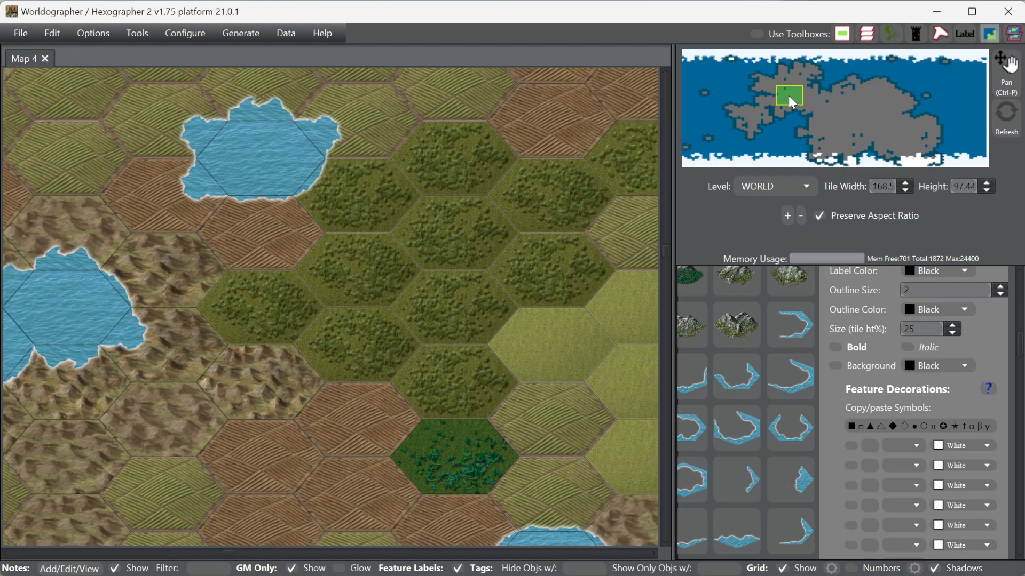
# Step: Pan via the minimap across the island to the southern coastal mountains
pyautogui.moveTo(789, 96); pyautogui.dragTo(815, 104)
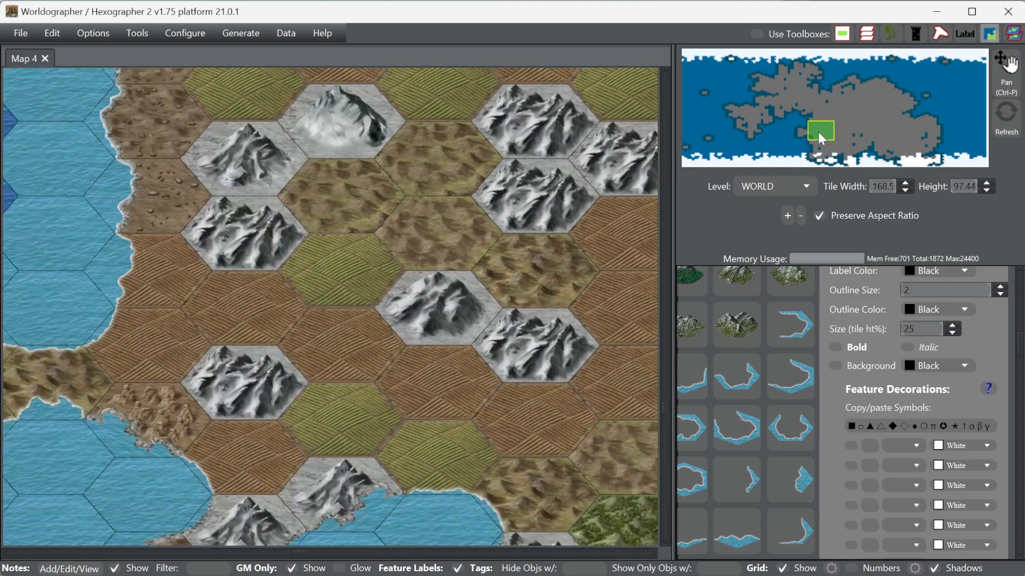
pyautogui.click(873, 120)
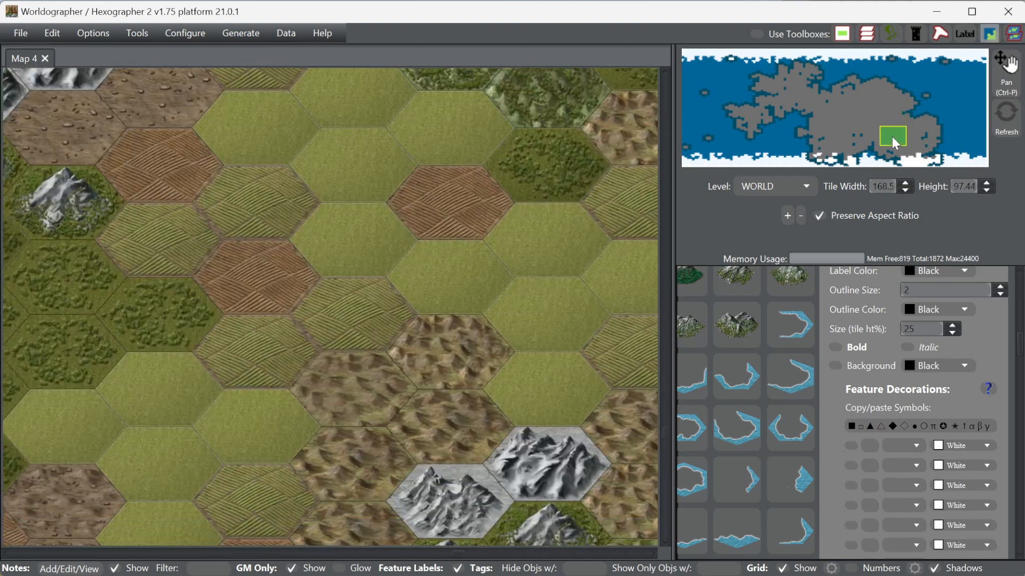
pyautogui.moveTo(893, 137); pyautogui.dragTo(899, 147)
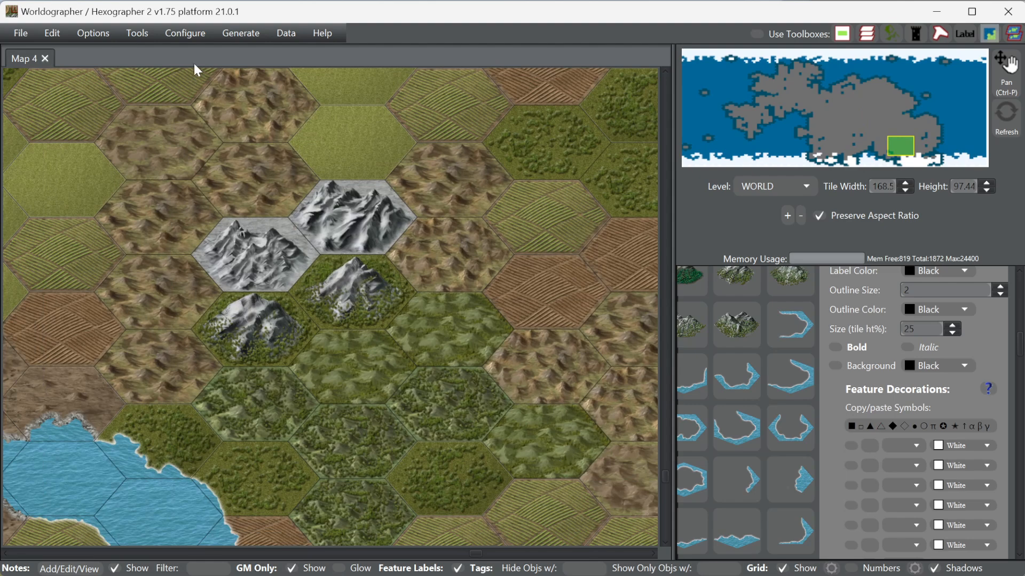
pyautogui.click(137, 32)
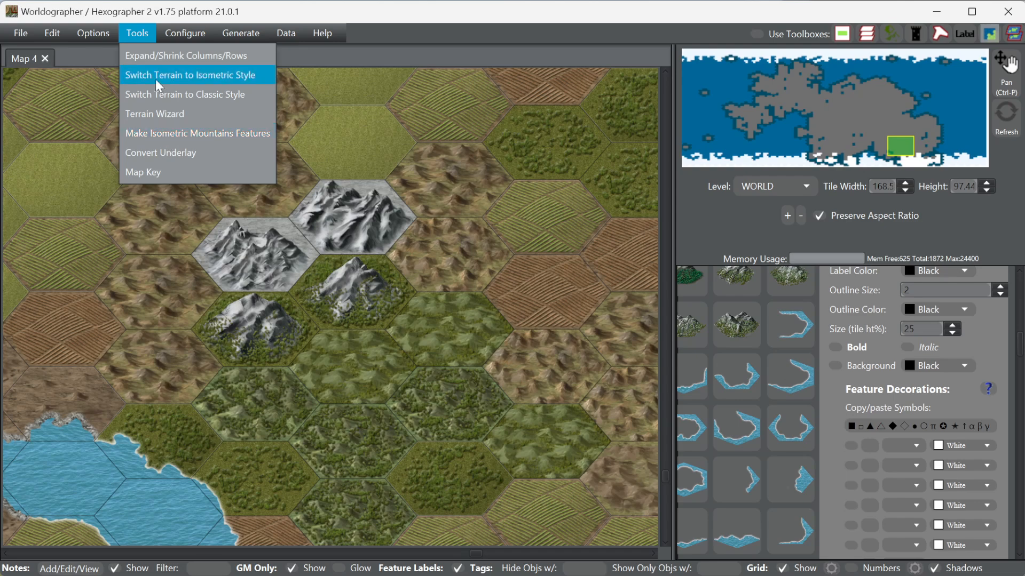
pyautogui.moveTo(176, 133)
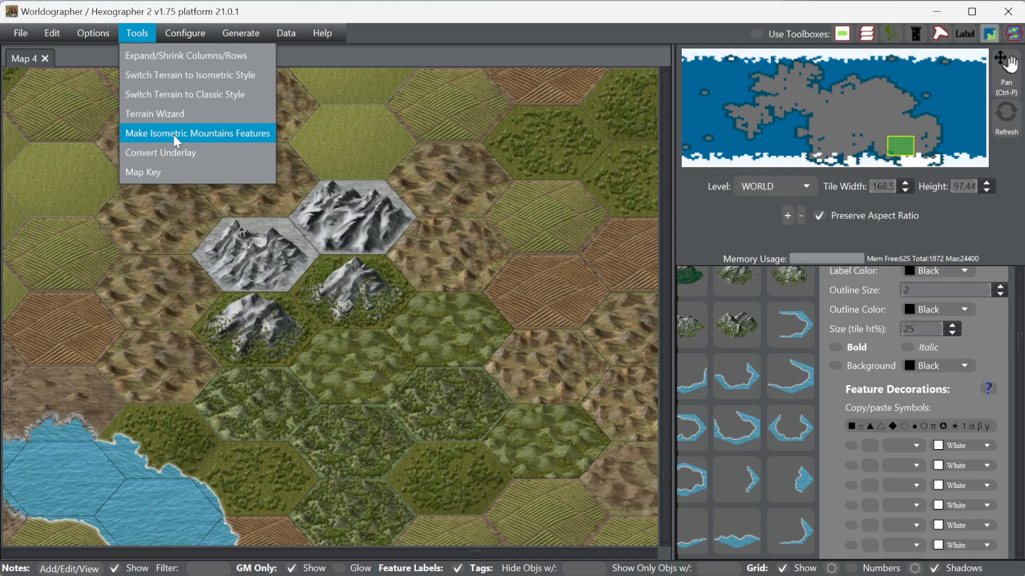
# Step: Convert the mountain hexes into isometric mountain features with Make Isometric Mountains Features
pyautogui.click(196, 133)
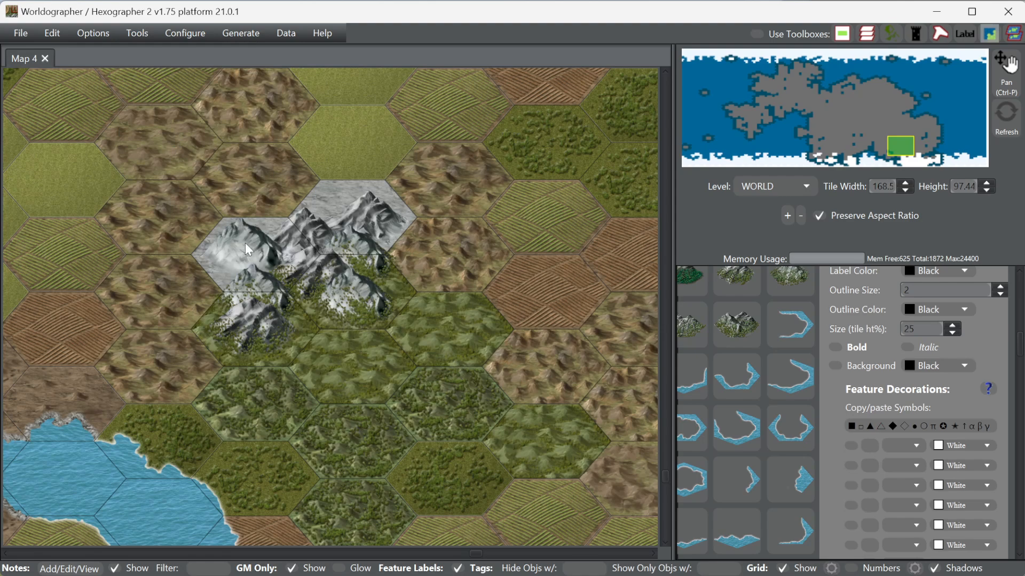
pyautogui.moveTo(222, 215)
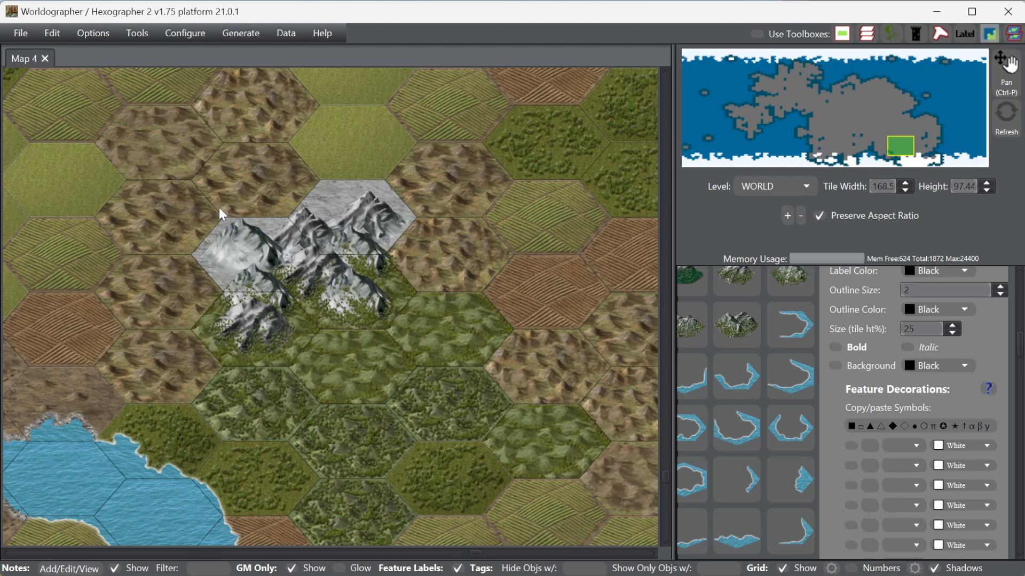
pyautogui.moveTo(225, 263)
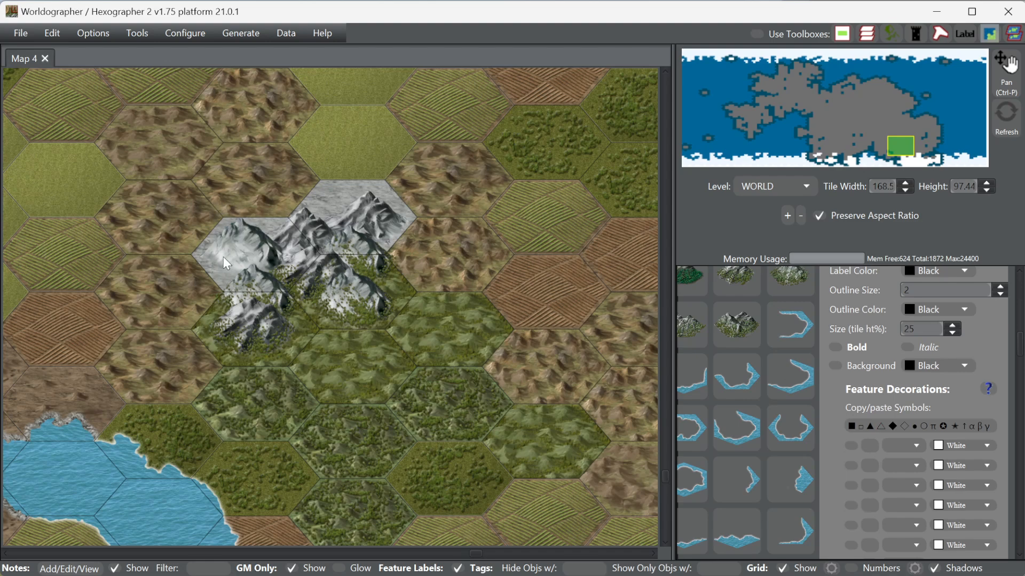
pyautogui.moveTo(327, 232)
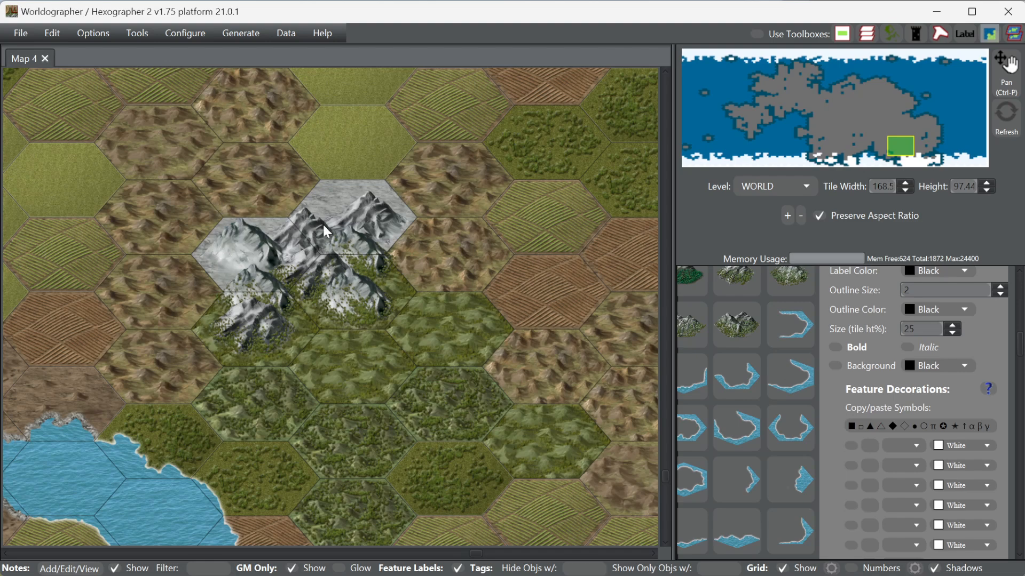
pyautogui.moveTo(219, 261)
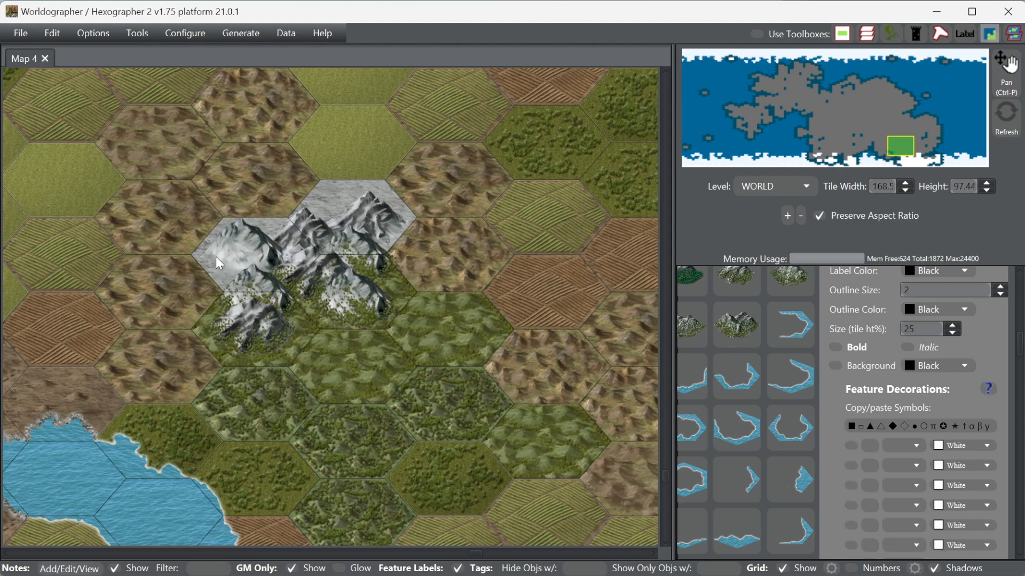
pyautogui.moveTo(183, 332)
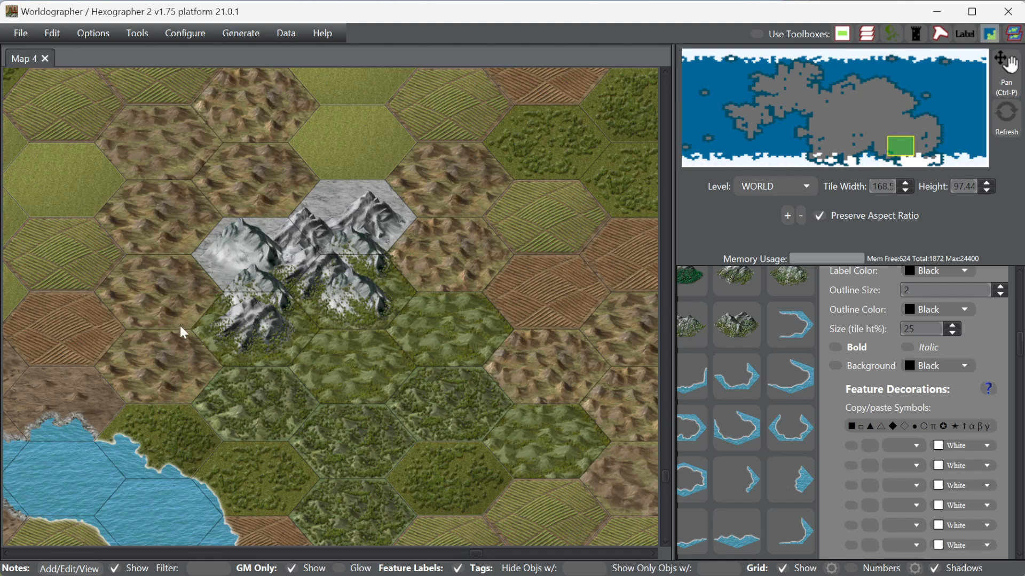
pyautogui.moveTo(294, 306)
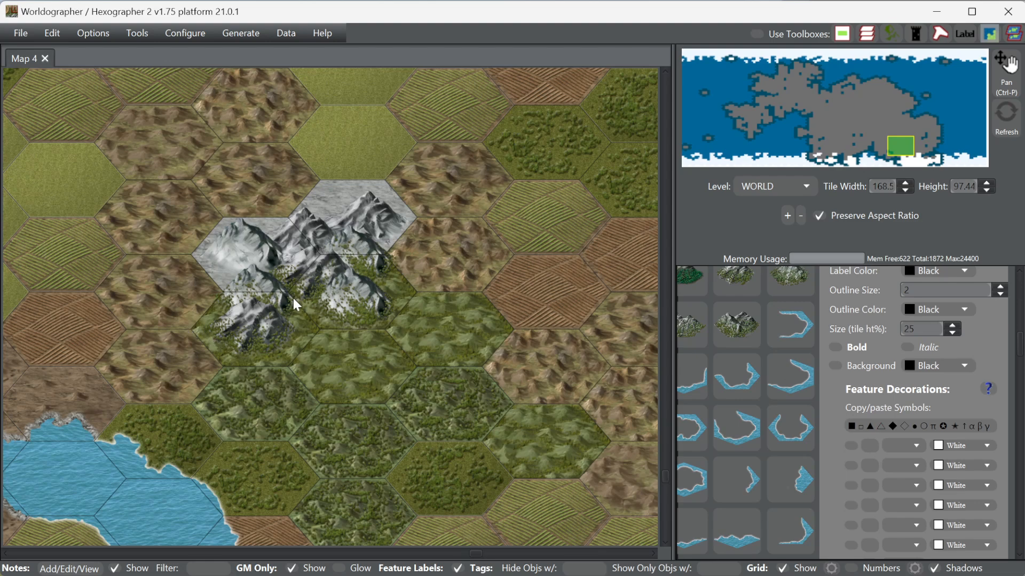
pyautogui.moveTo(293, 341)
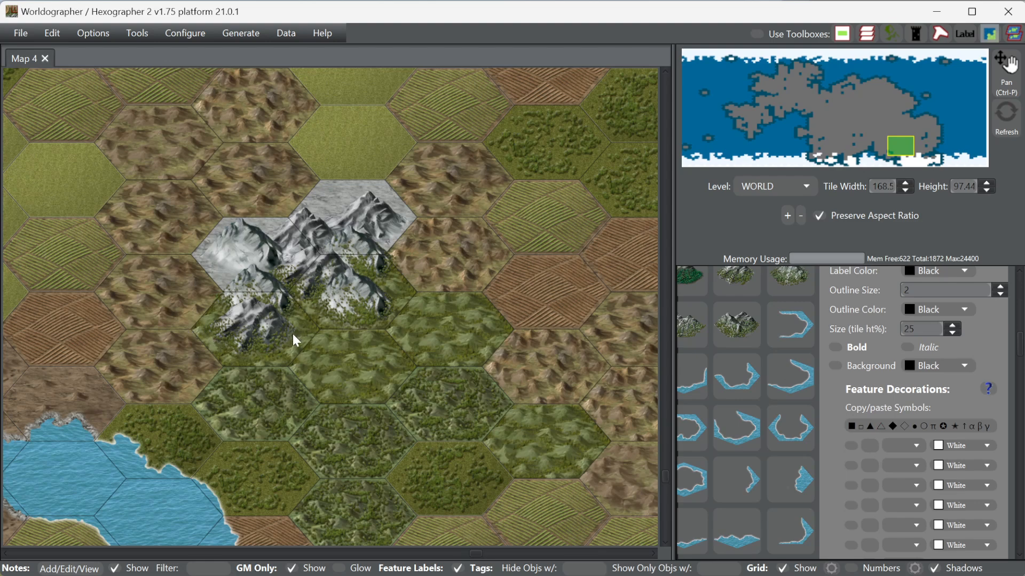
pyautogui.moveTo(600, 293)
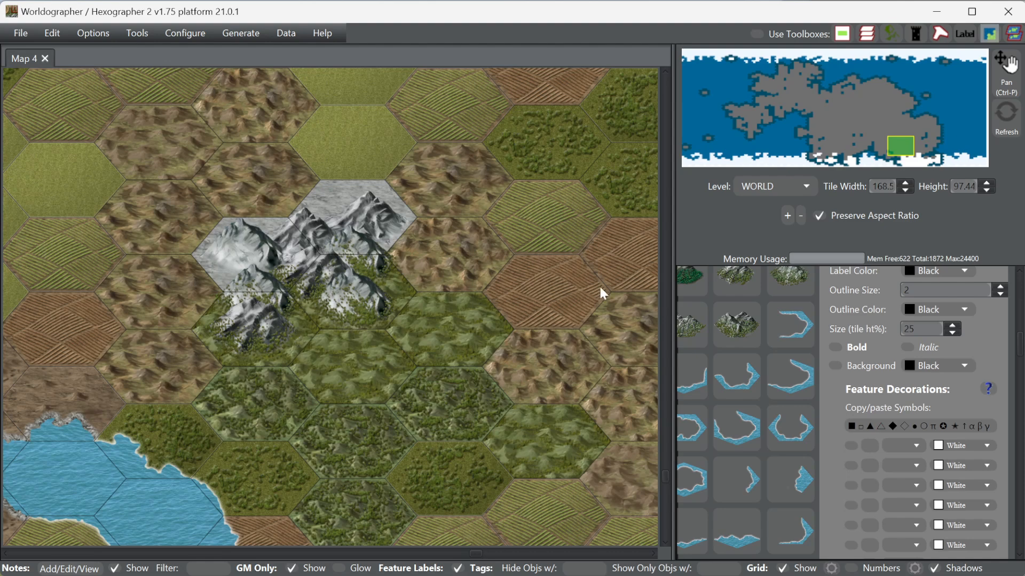
pyautogui.moveTo(908, 151)
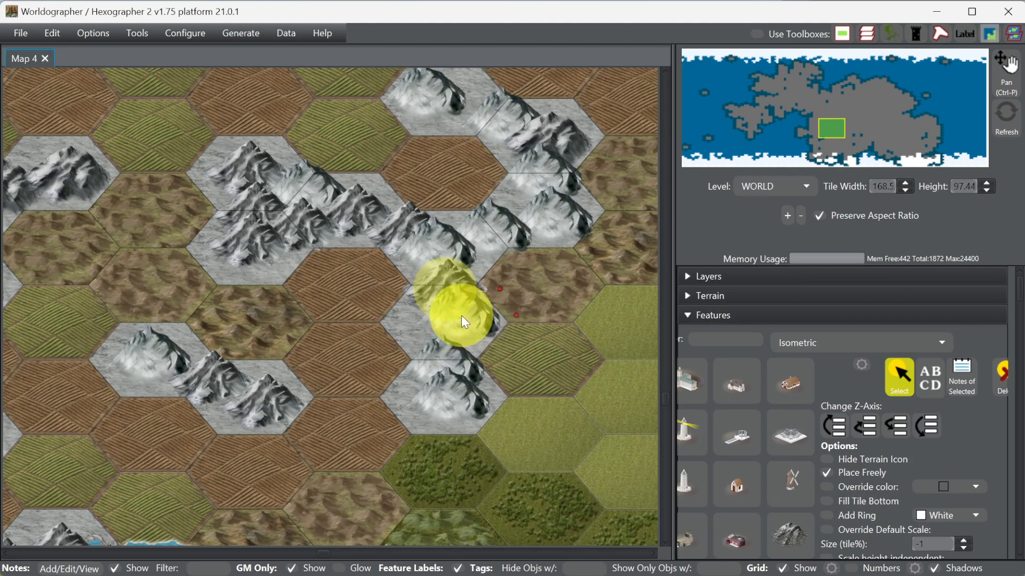
# Step: Select the lower mountain feature on the ridge and send it back in Z-order
pyautogui.click(790, 415)
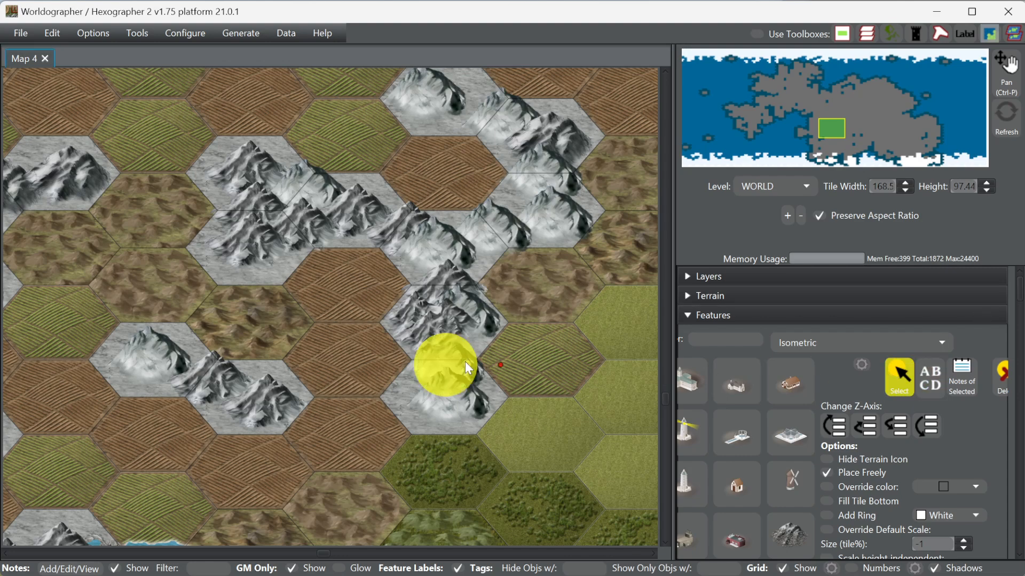
pyautogui.click(833, 425)
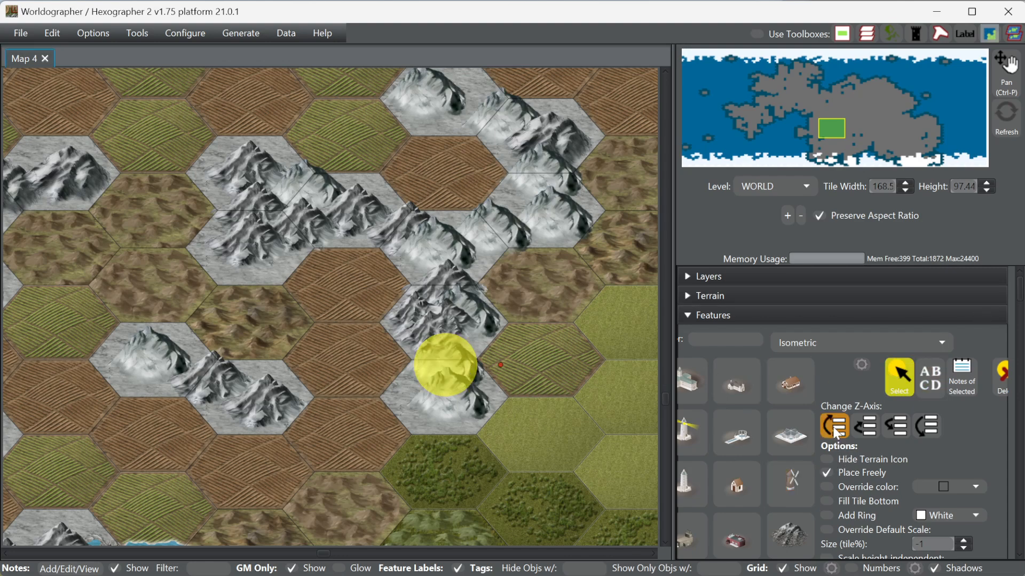
pyautogui.click(789, 432)
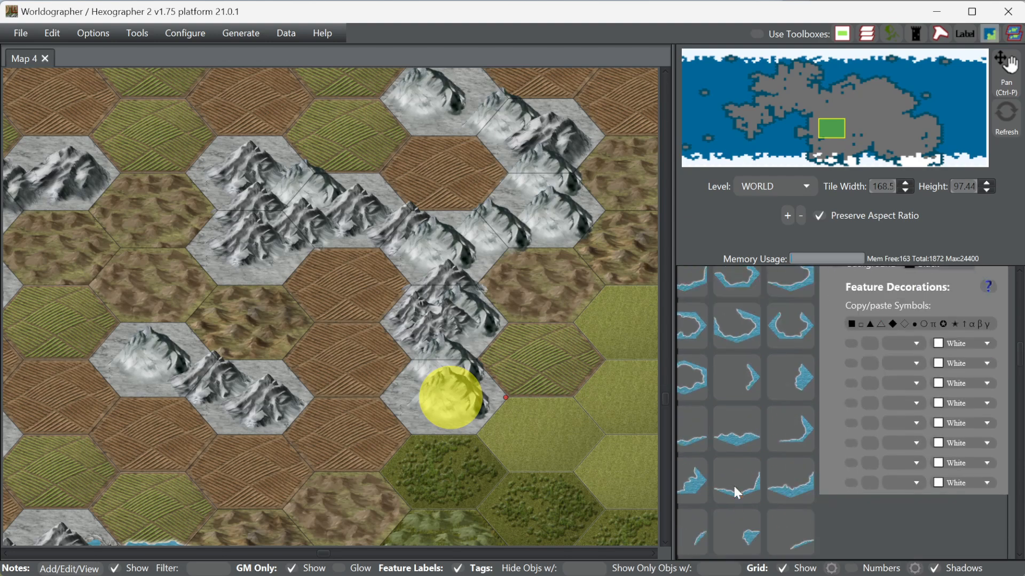
pyautogui.click(690, 445)
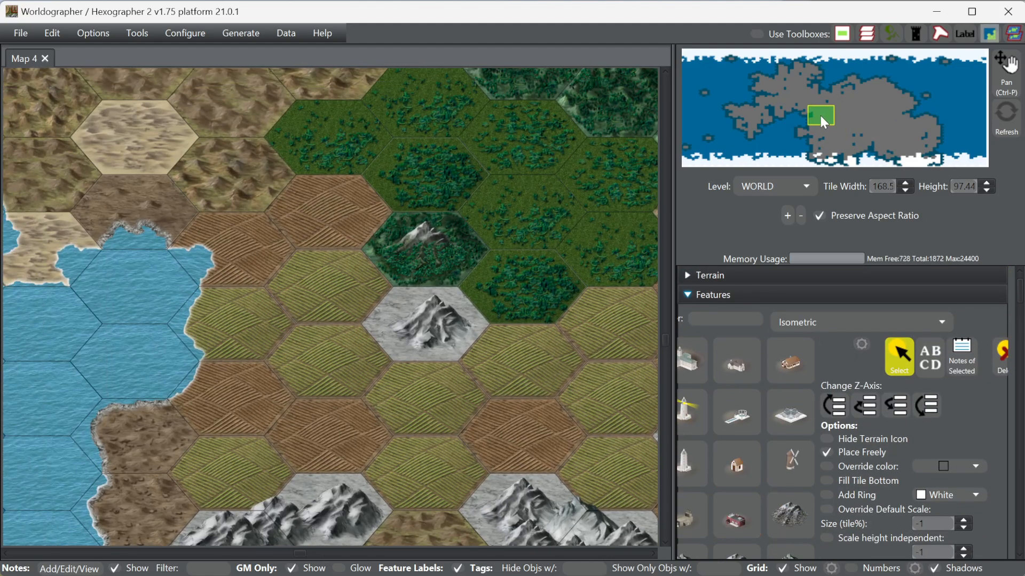
# Step: Set the curve style to a Sea-textured stroke, width 3, no fill, on the Features layer
pyautogui.moveTo(820, 116); pyautogui.dragTo(814, 111)
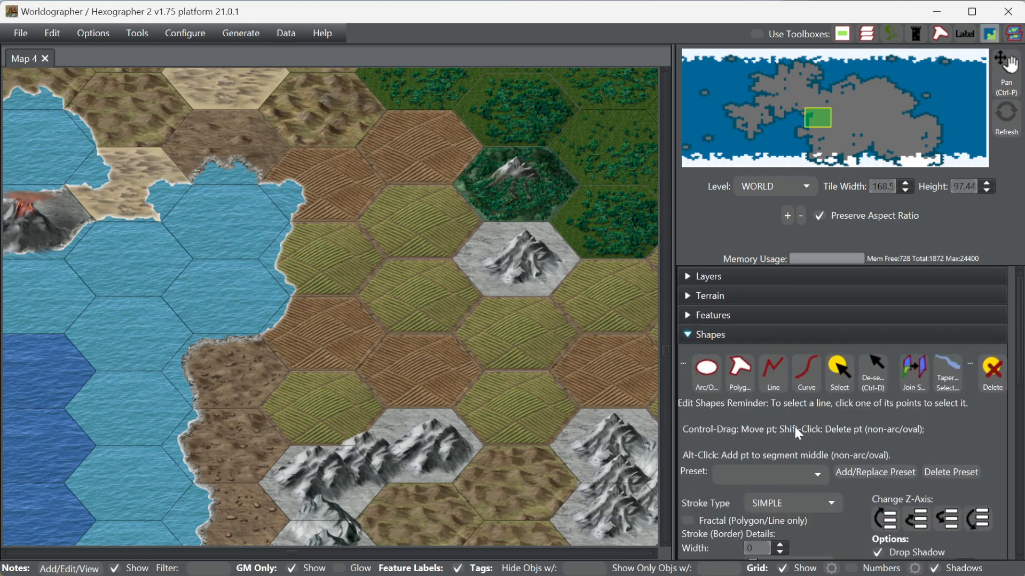
pyautogui.click(806, 372)
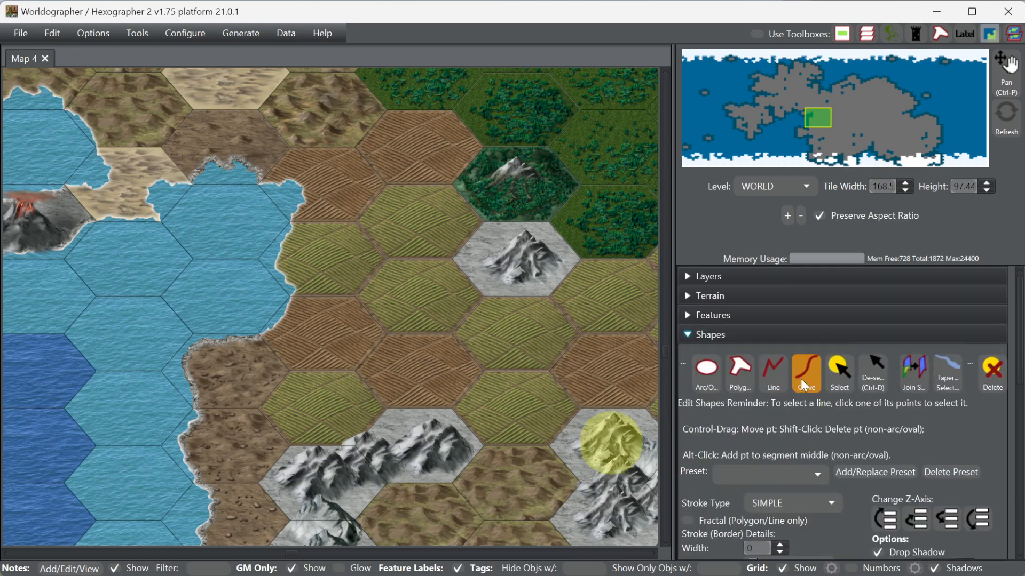
pyautogui.click(806, 370)
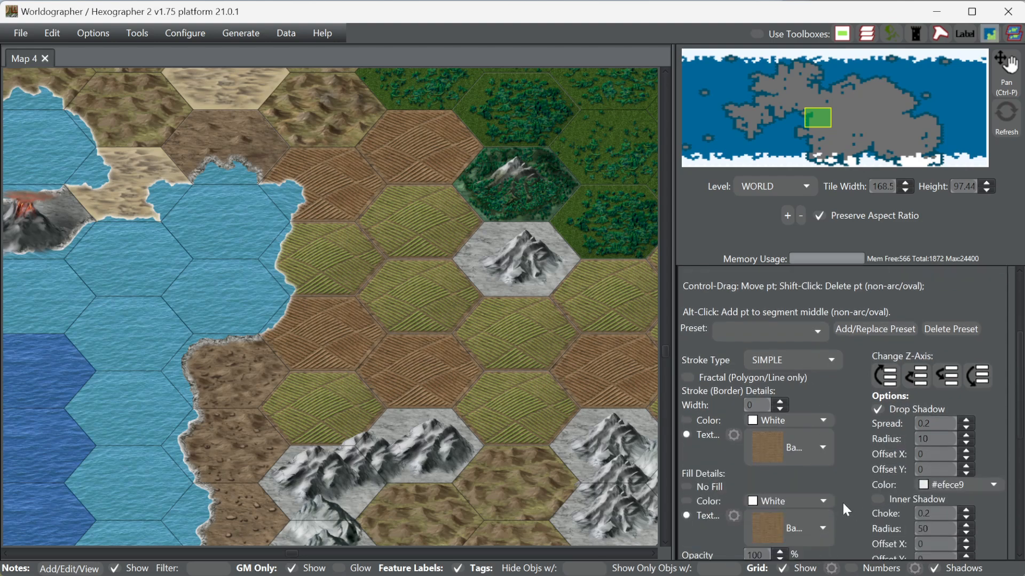
pyautogui.moveTo(783, 453)
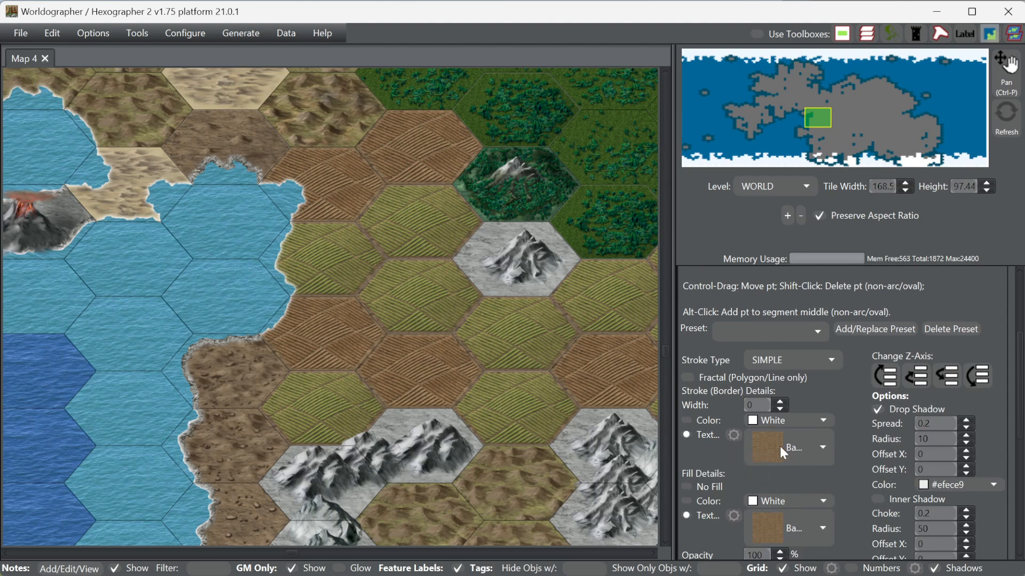
pyautogui.click(778, 401)
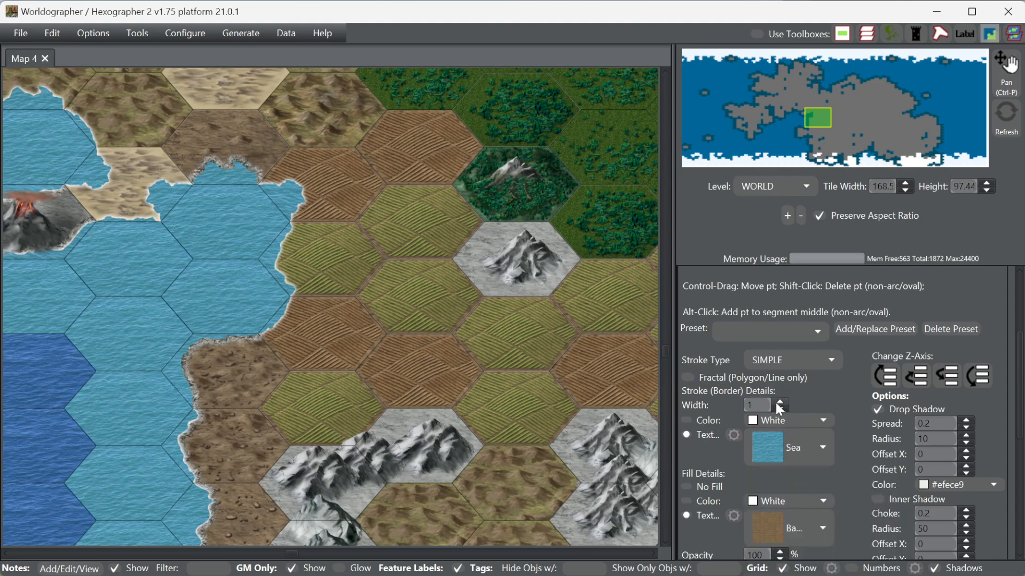
pyautogui.click(780, 401)
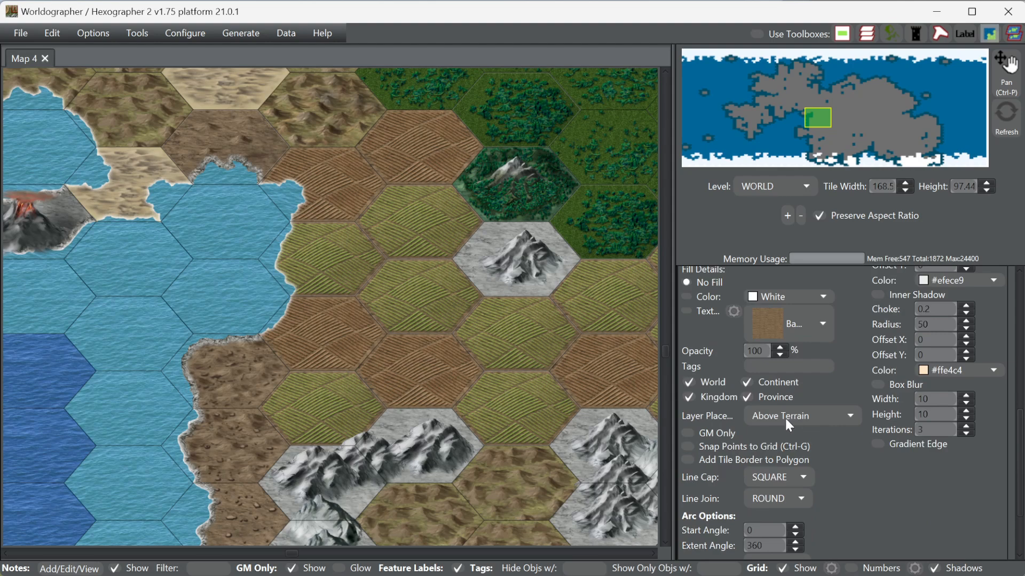
pyautogui.click(801, 415)
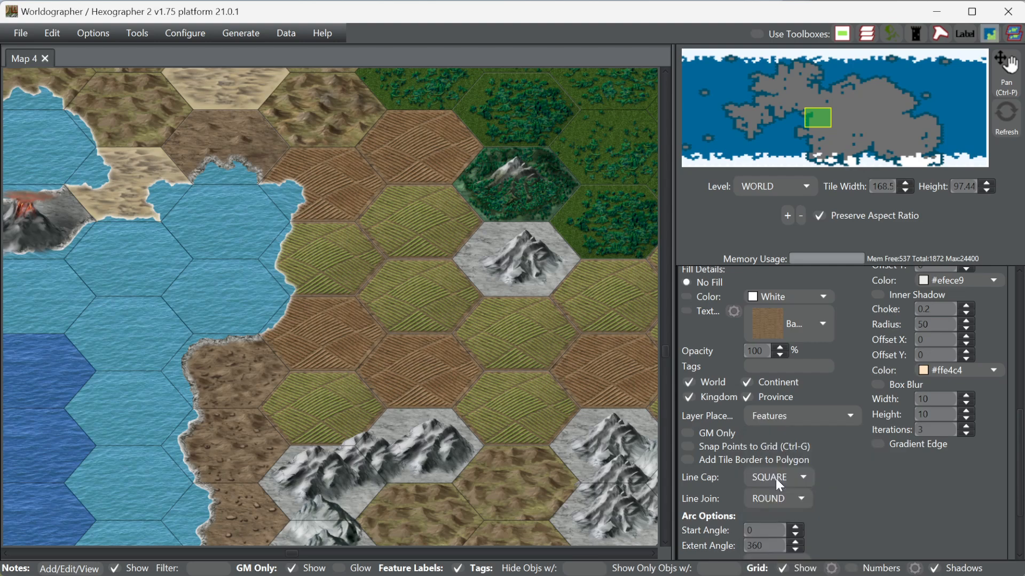
pyautogui.moveTo(273, 332)
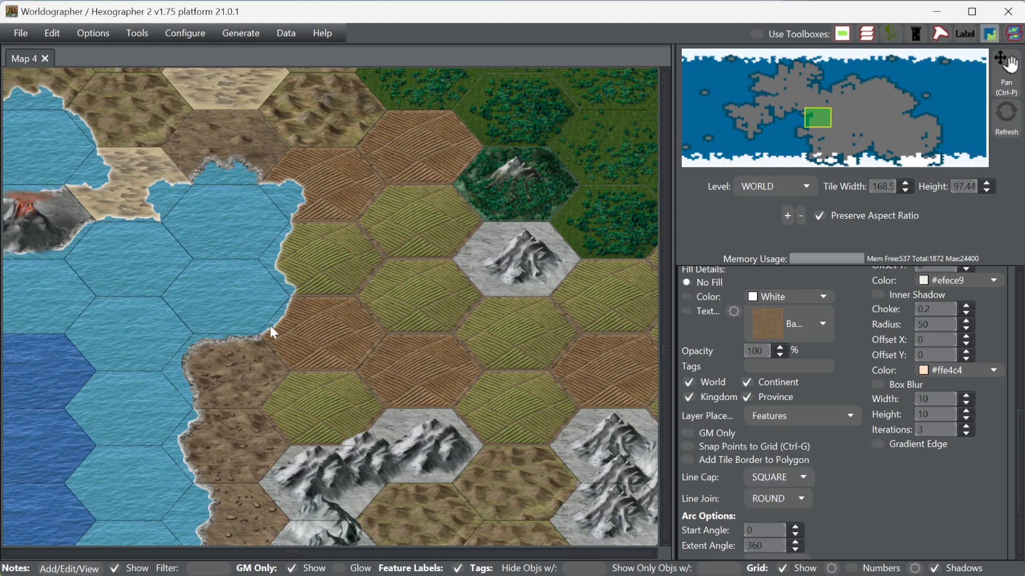
pyautogui.moveTo(286, 325)
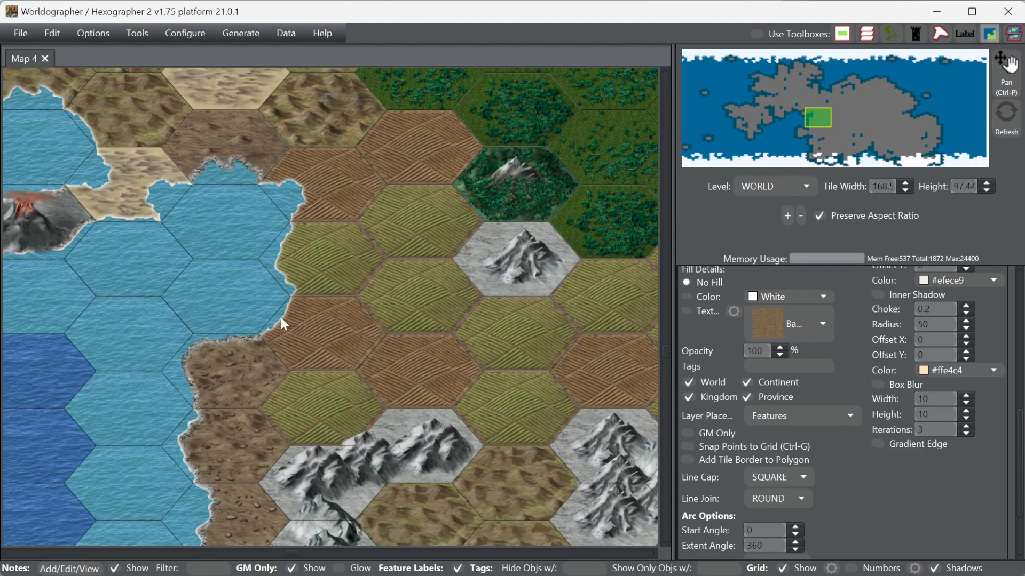
pyautogui.moveTo(763, 426)
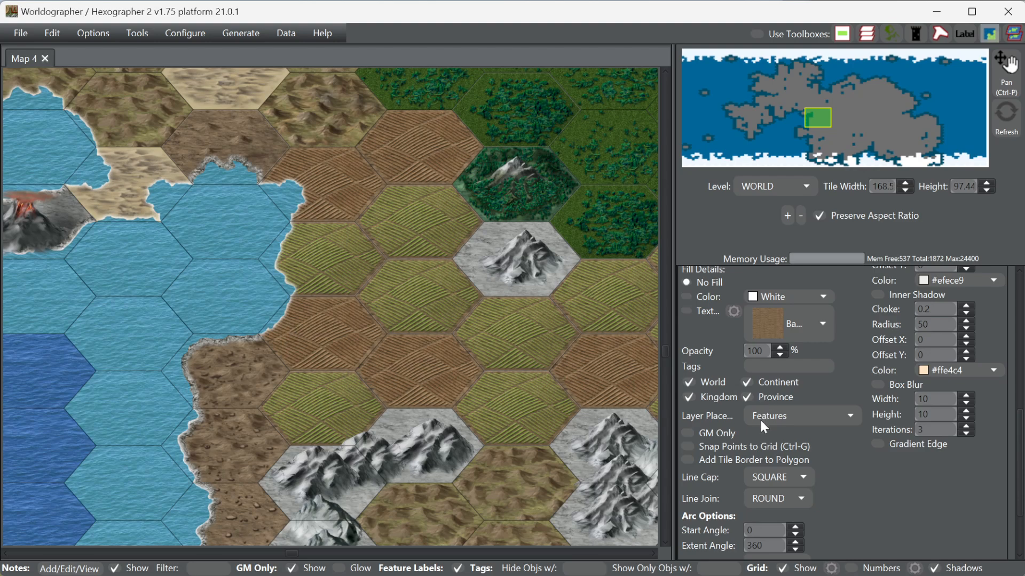
pyautogui.moveTo(762, 427)
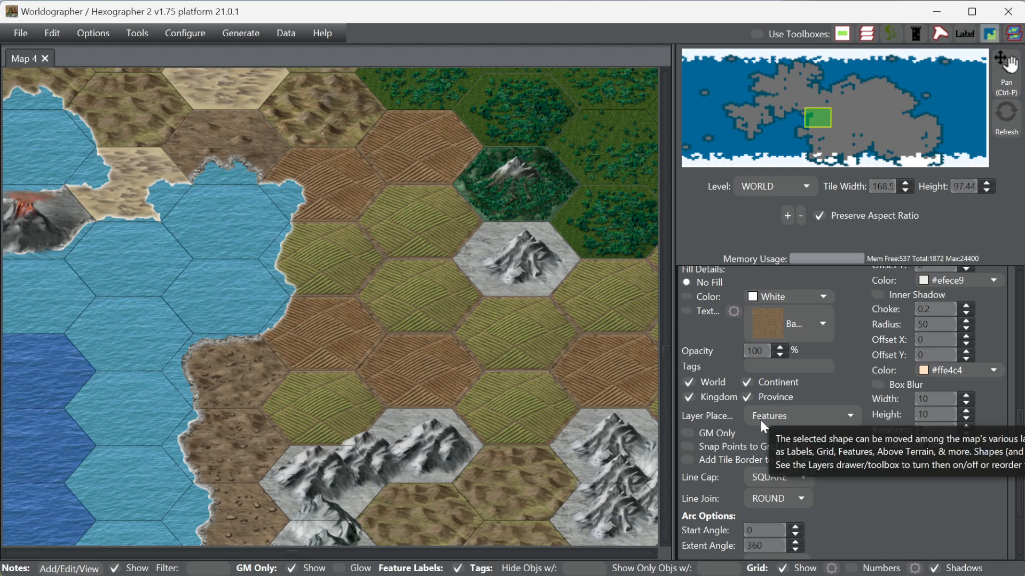
pyautogui.moveTo(755, 424)
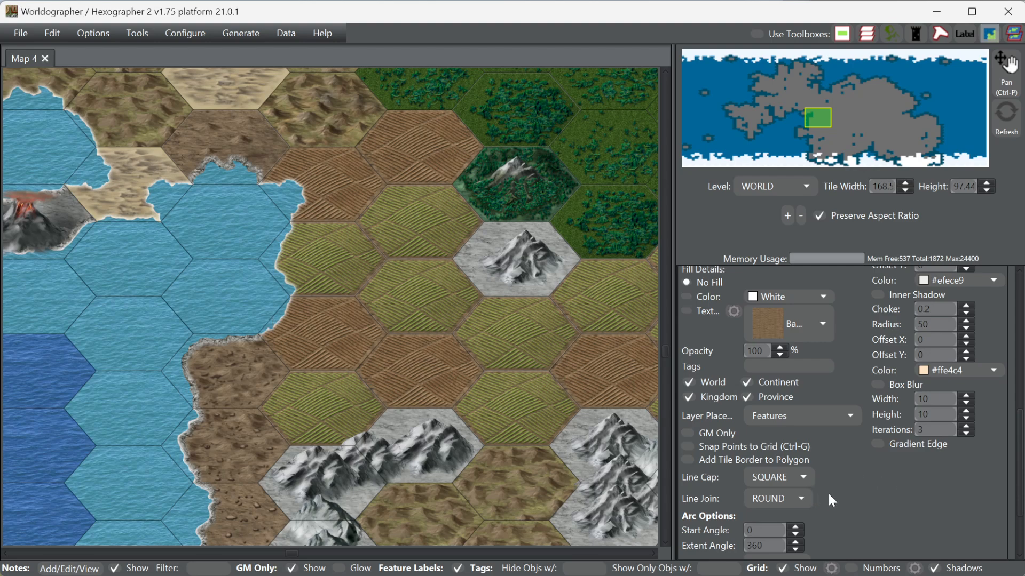
pyautogui.moveTo(836, 500)
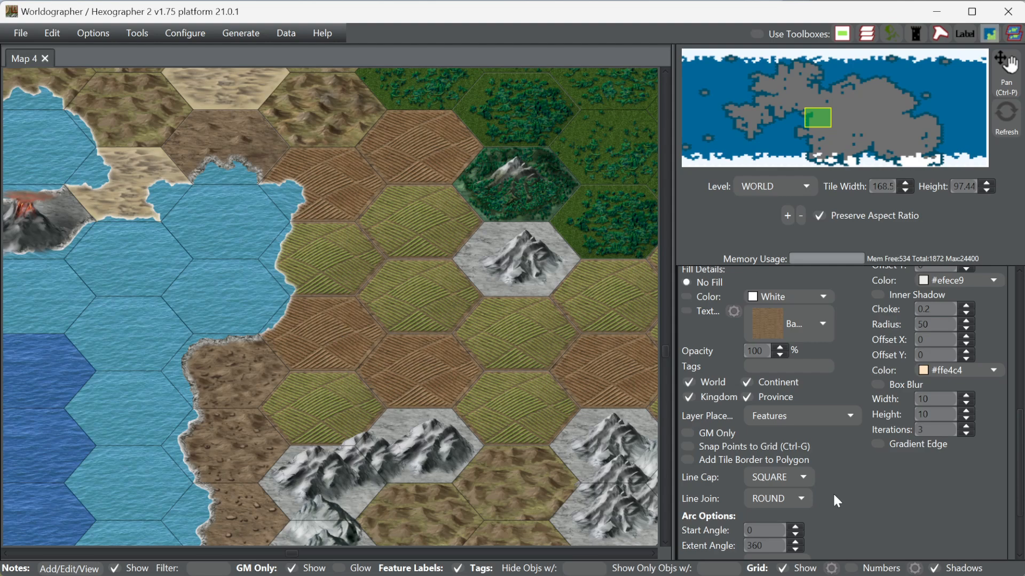
pyautogui.click(805, 276)
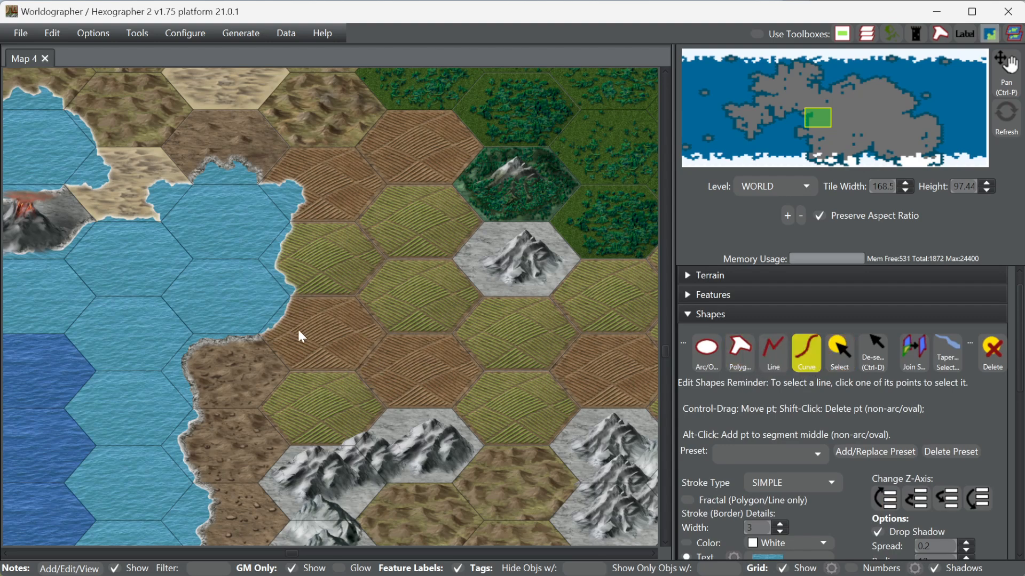
pyautogui.moveTo(283, 321)
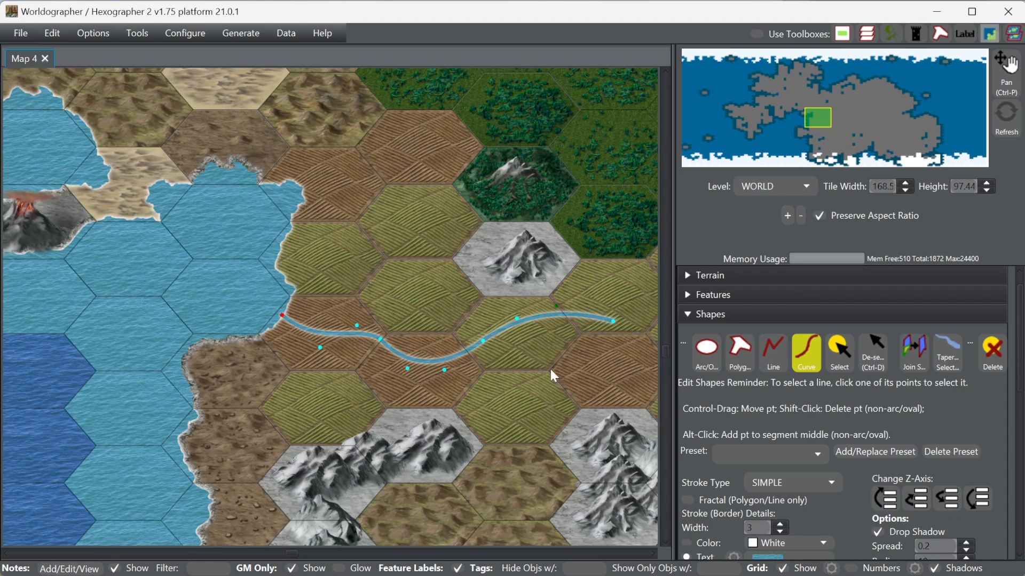
pyautogui.moveTo(458, 437)
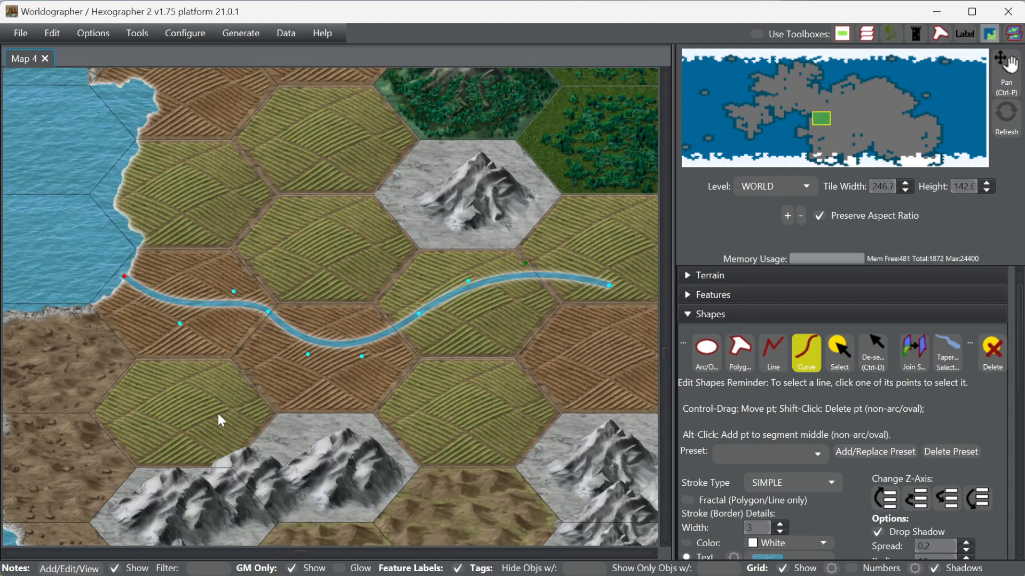
pyautogui.moveTo(902, 436)
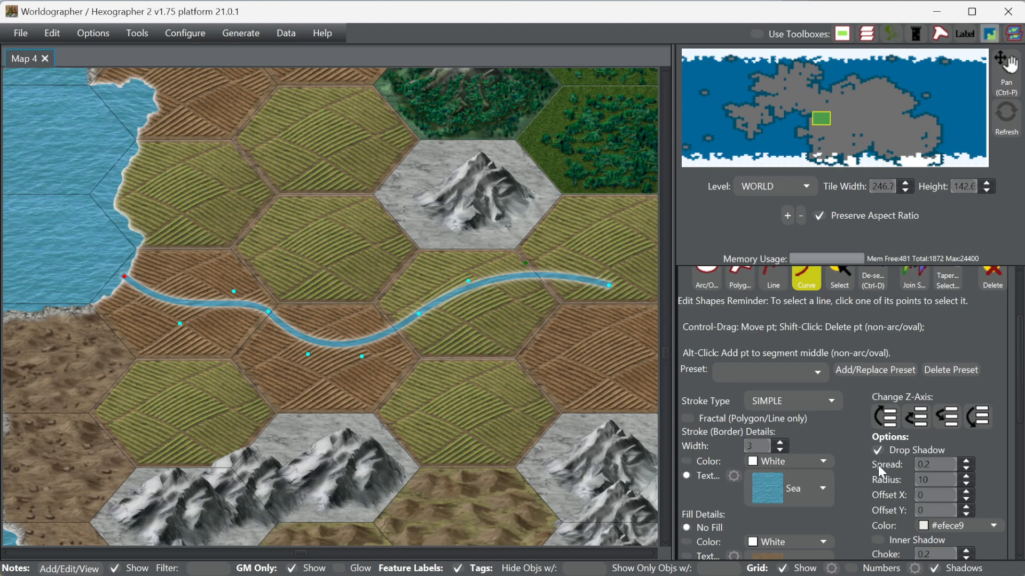
pyautogui.moveTo(913, 492)
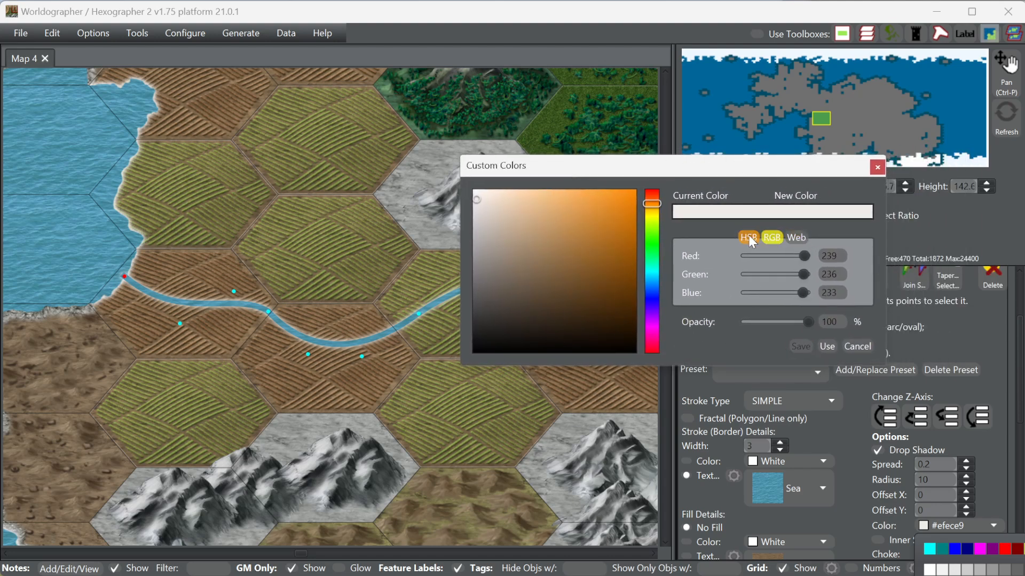
pyautogui.click(748, 237)
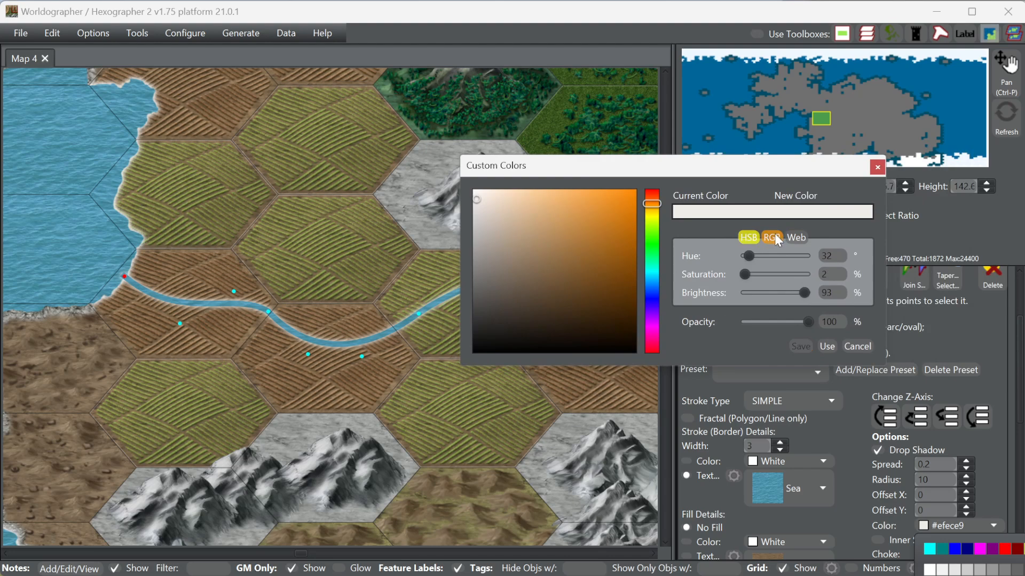
pyautogui.click(795, 237)
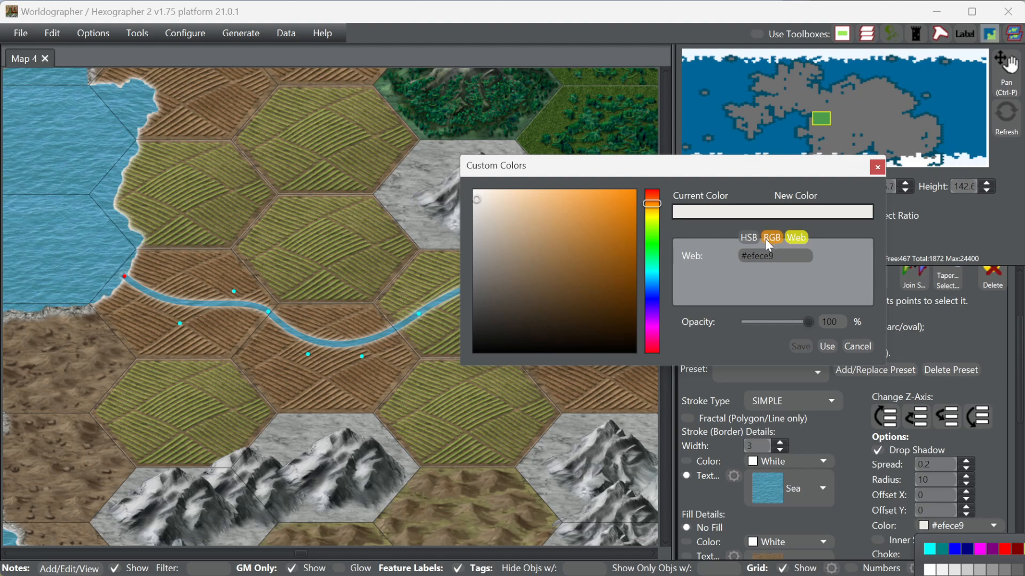
pyautogui.click(771, 237)
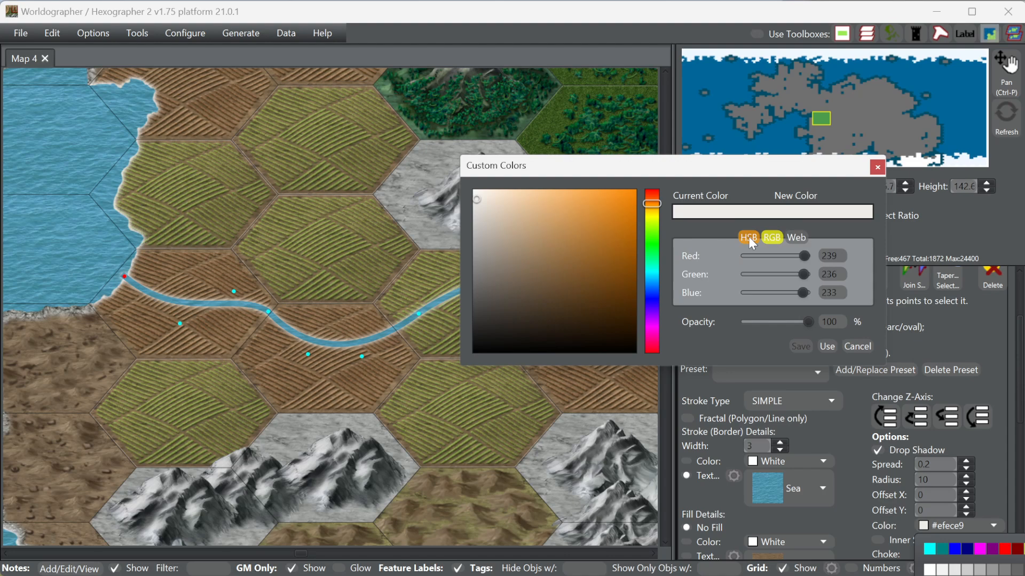
pyautogui.click(748, 237)
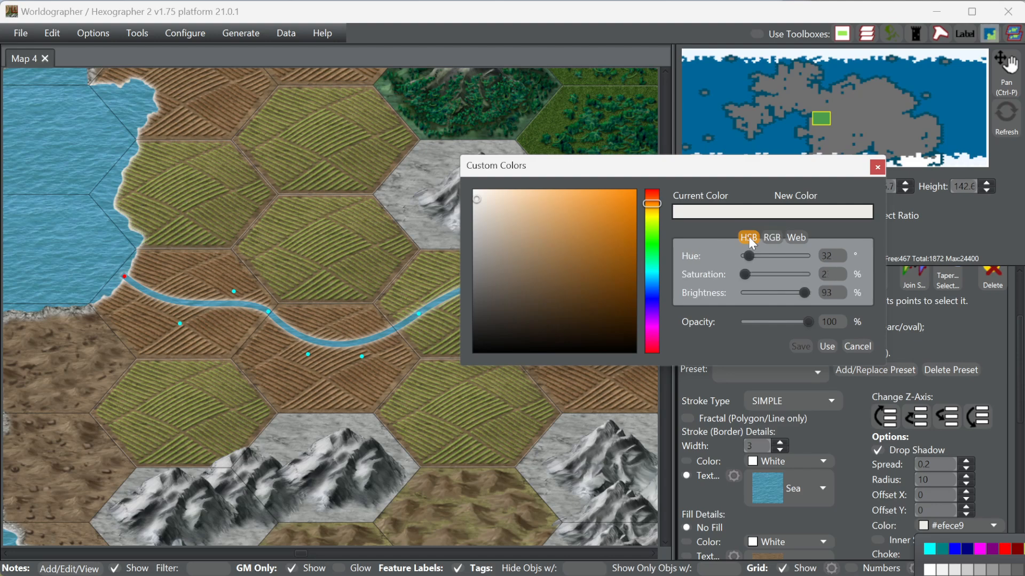
pyautogui.click(795, 237)
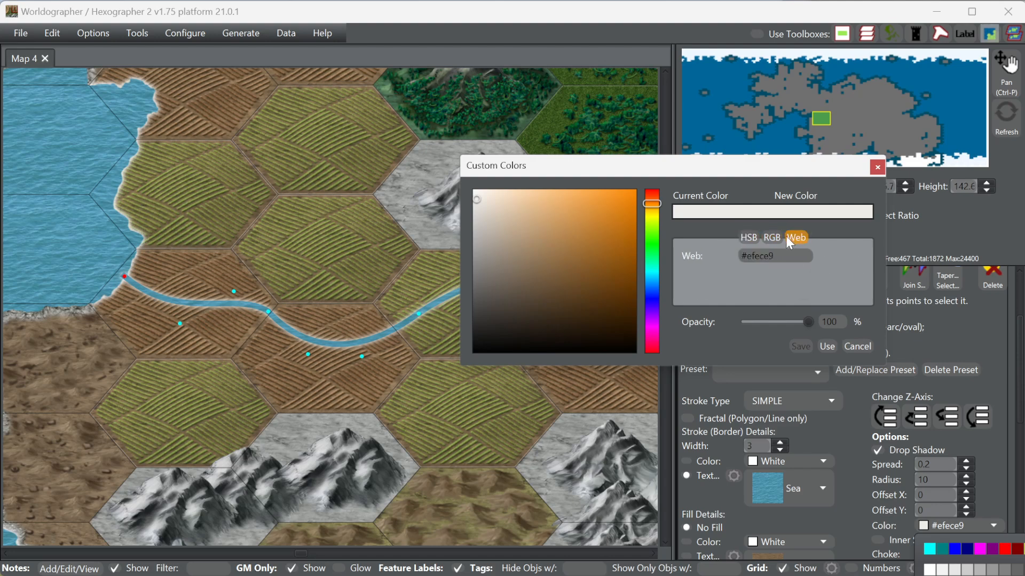
pyautogui.click(795, 237)
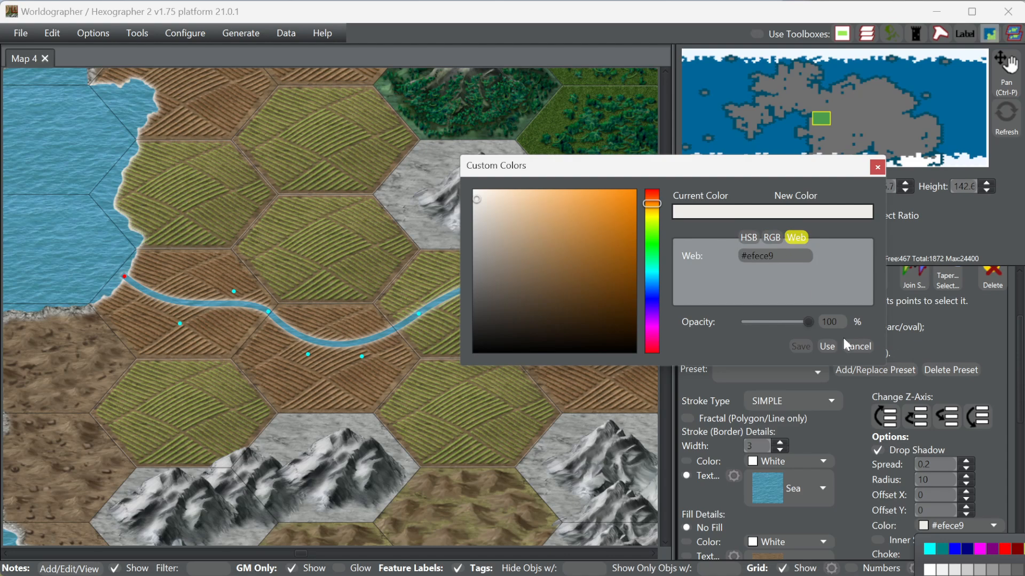
pyautogui.click(856, 345)
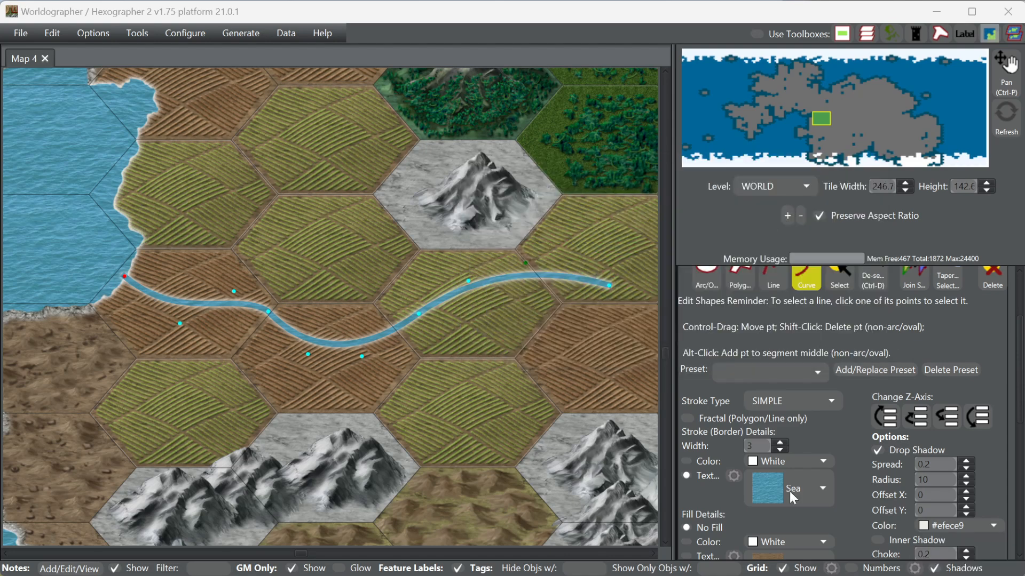
pyautogui.moveTo(551, 377)
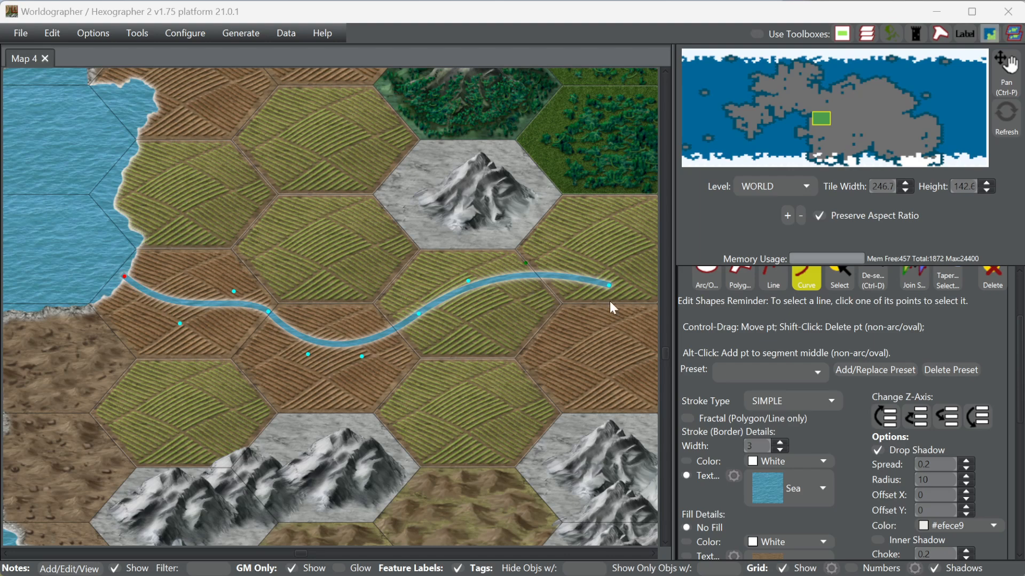
pyautogui.moveTo(792, 333)
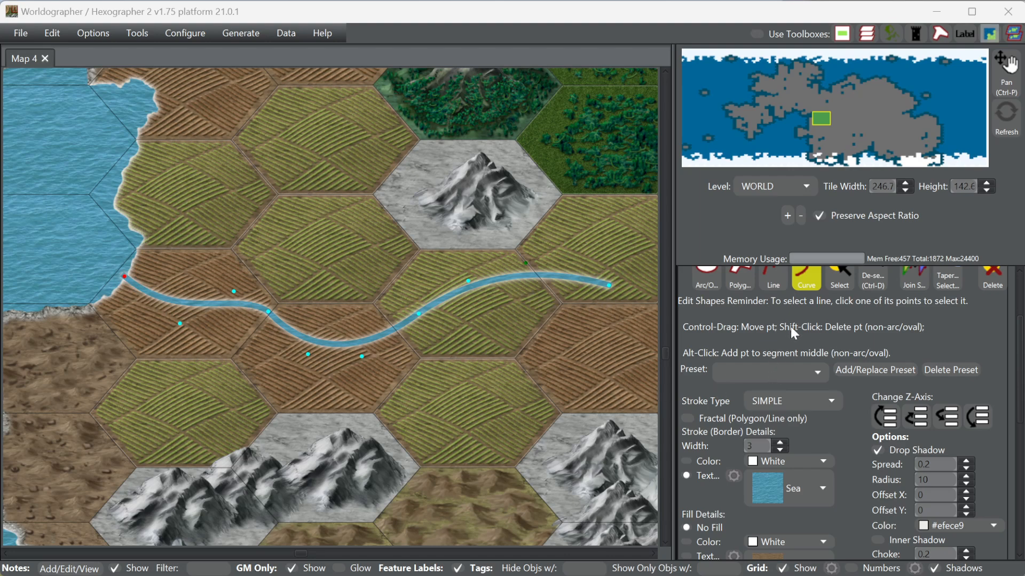
pyautogui.moveTo(637, 320)
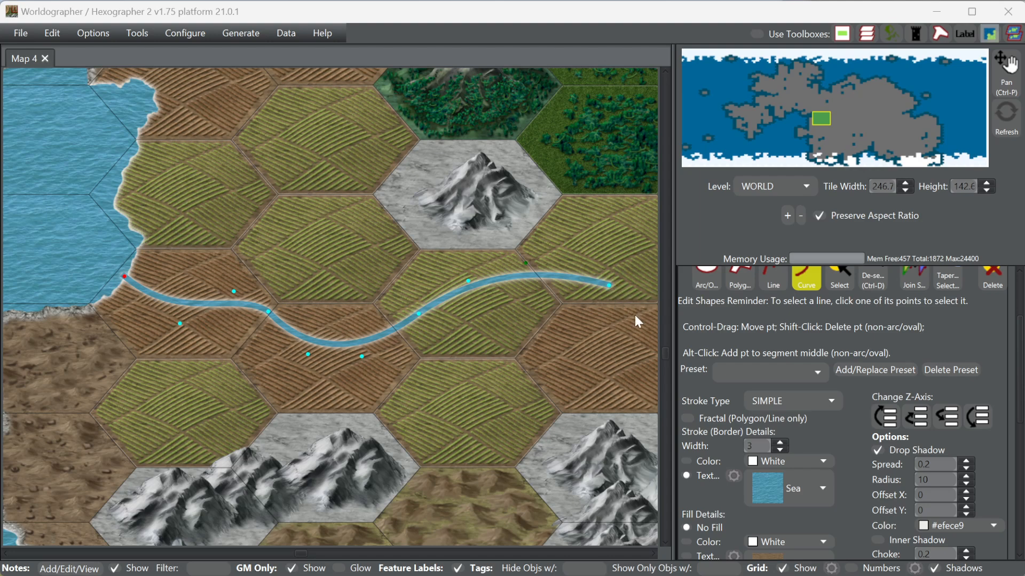
pyautogui.moveTo(664, 359)
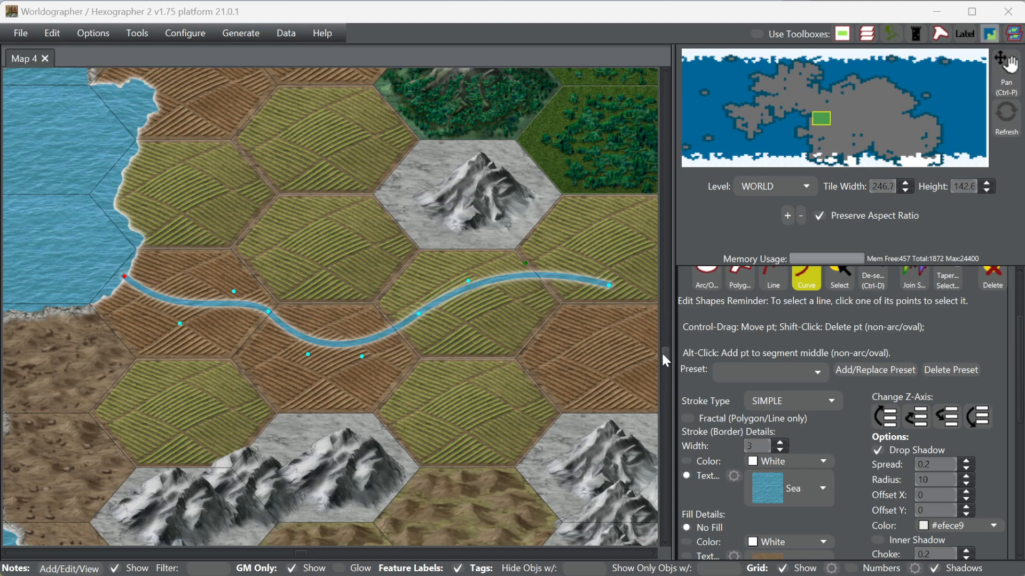
pyautogui.moveTo(639, 289)
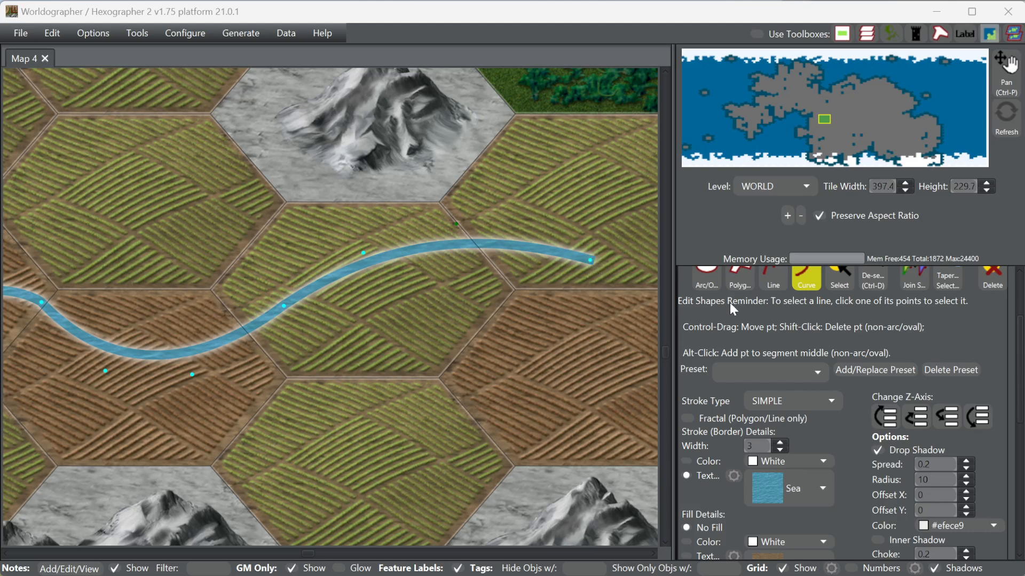
# Step: Complete the river curve as a finished shape ending in the eastern farmland
pyautogui.click(739, 280)
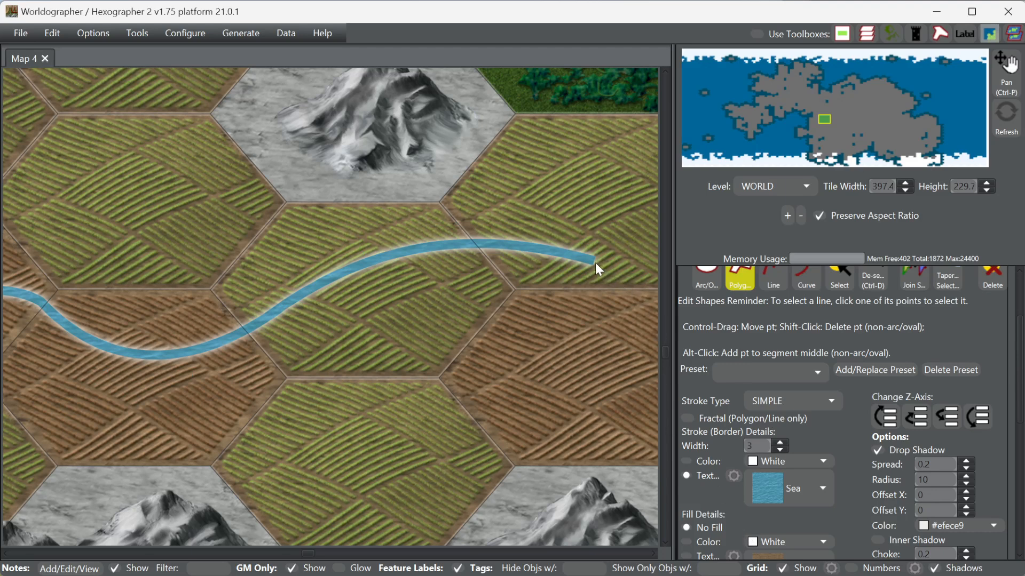
pyautogui.moveTo(596, 261)
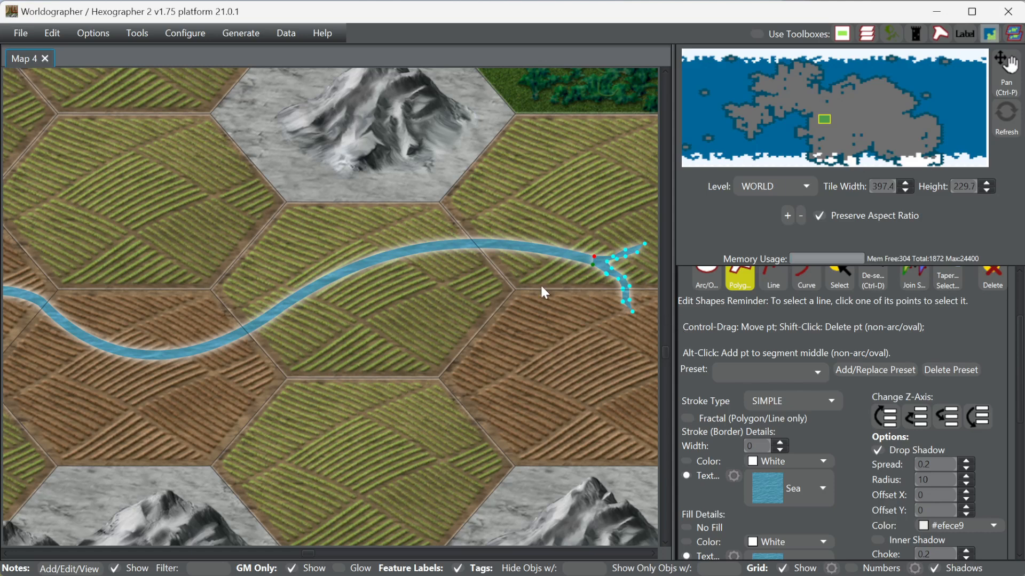
pyautogui.moveTo(631, 347)
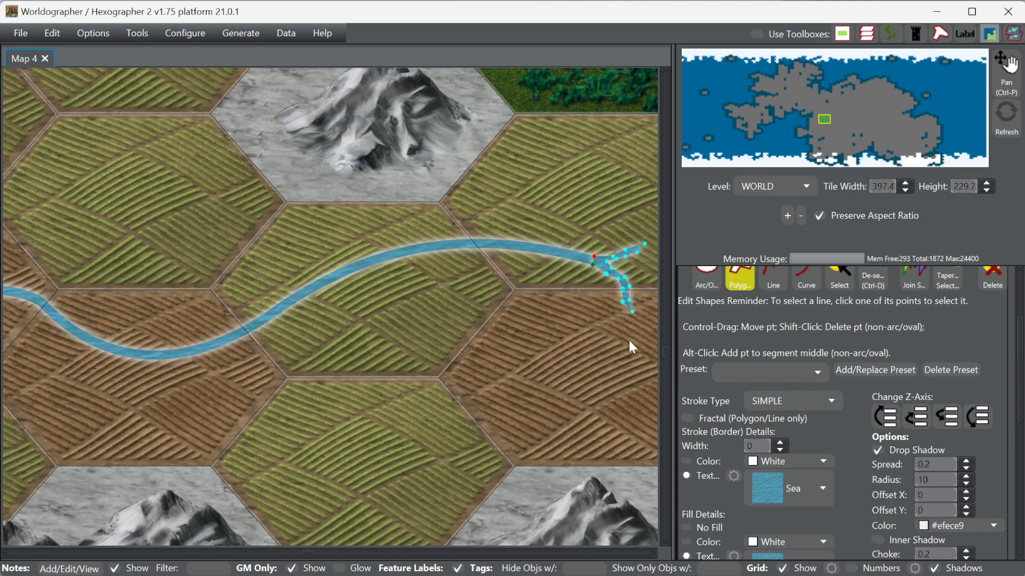
# Step: Finish the forked source polygon at the river's eastern end with the Select tool
pyautogui.click(839, 277)
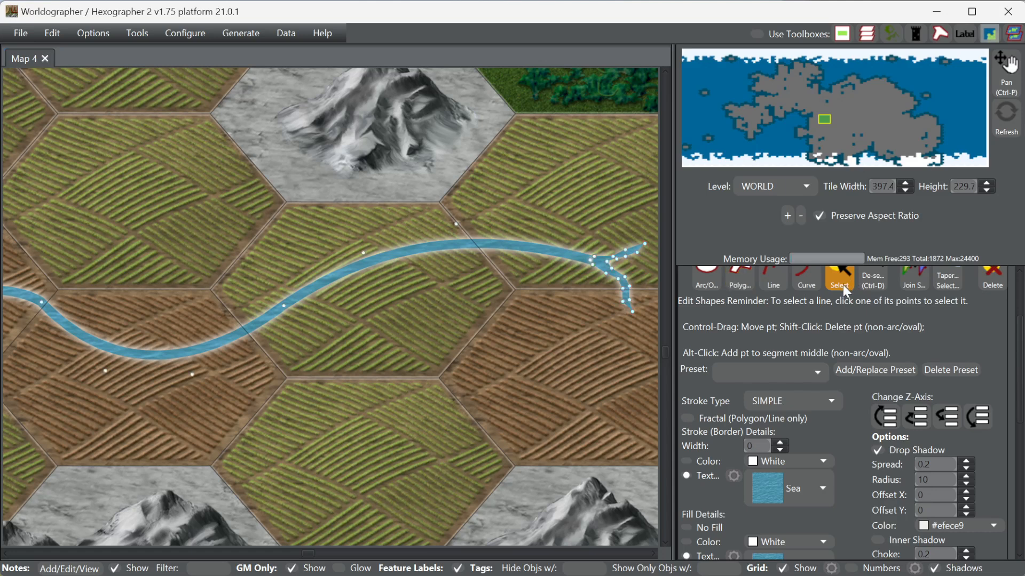
pyautogui.moveTo(849, 289)
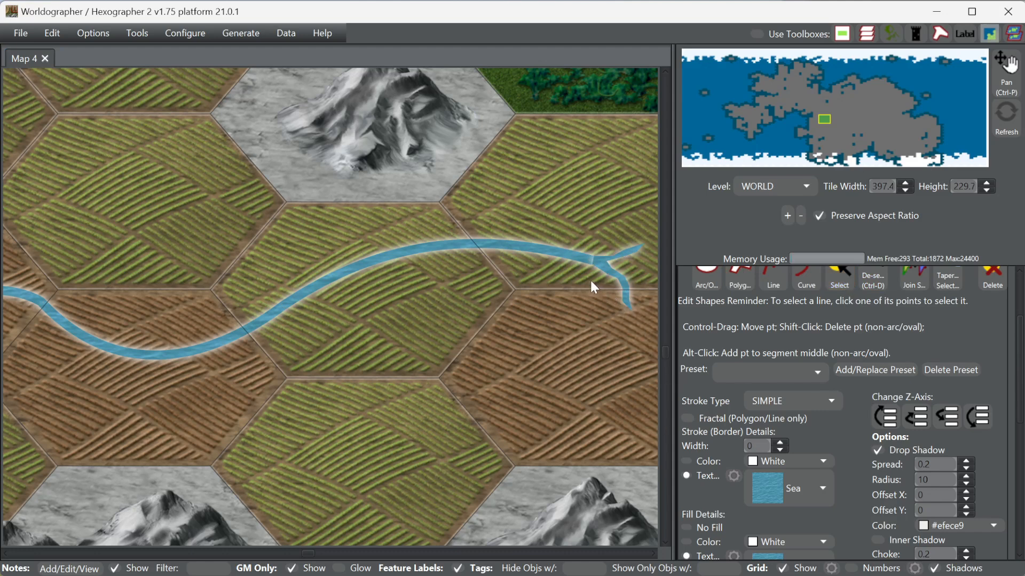
pyautogui.moveTo(596, 267)
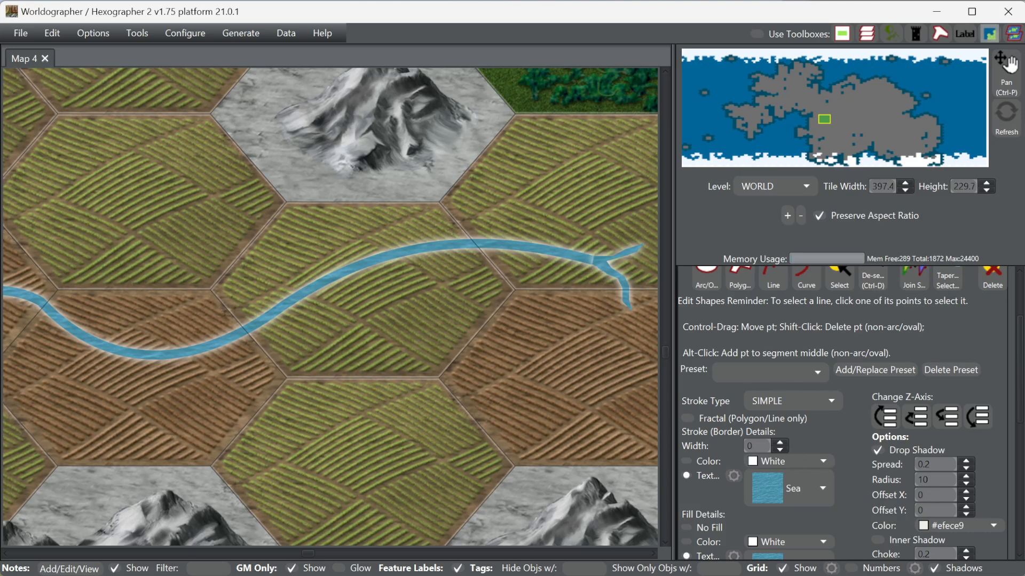
pyautogui.moveTo(632, 301)
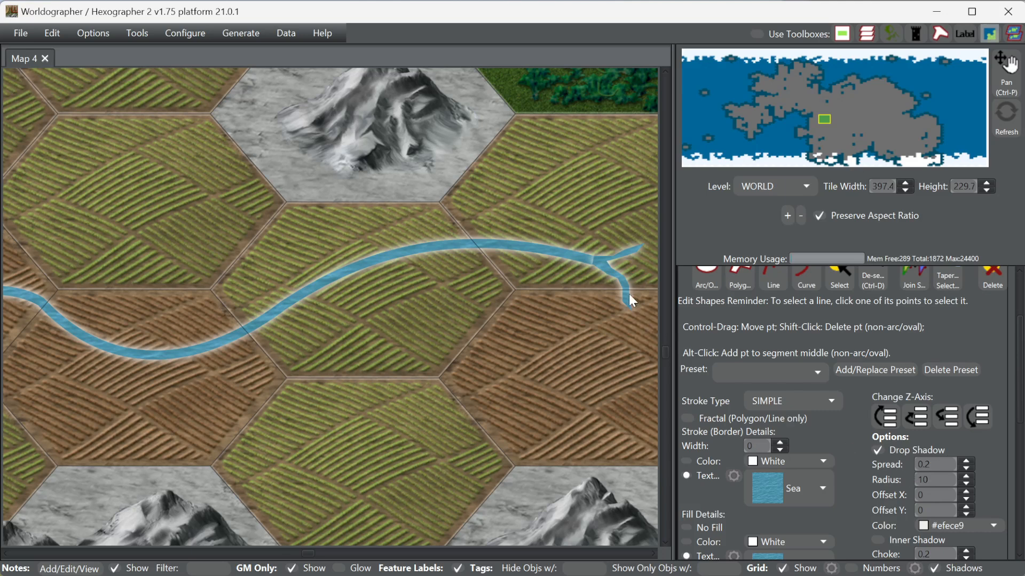
pyautogui.moveTo(600, 268)
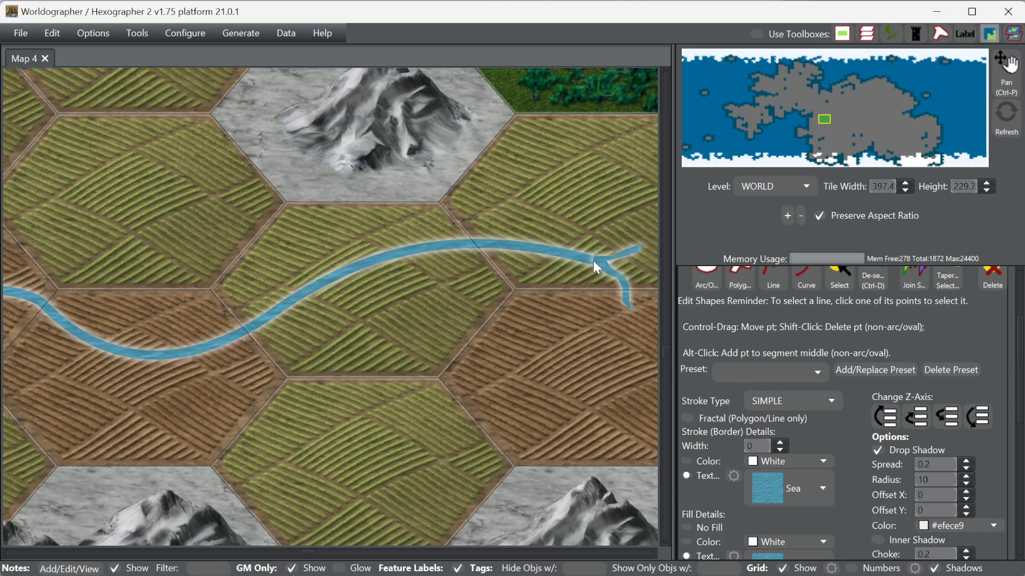
pyautogui.moveTo(825, 126)
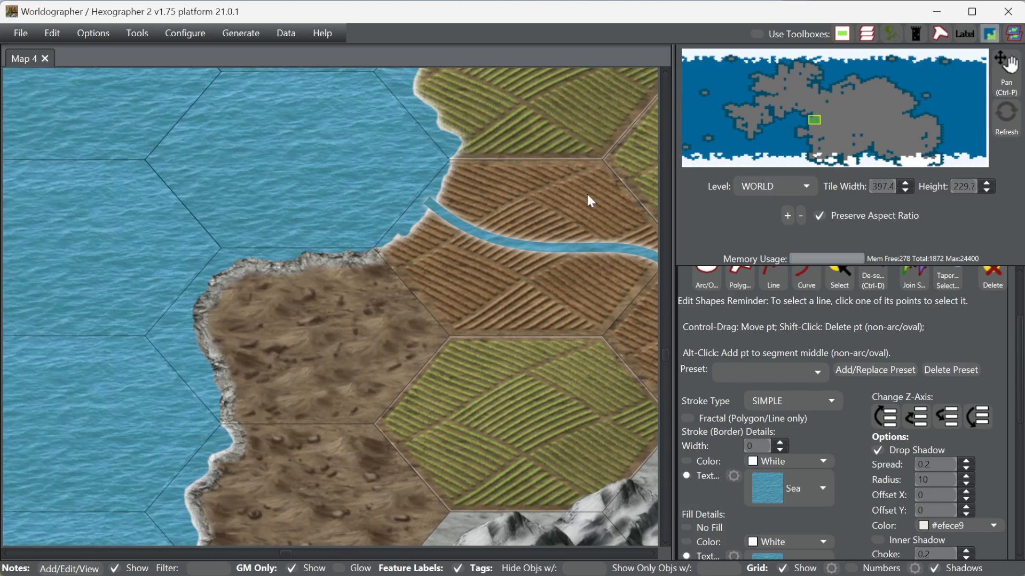
pyautogui.moveTo(438, 213)
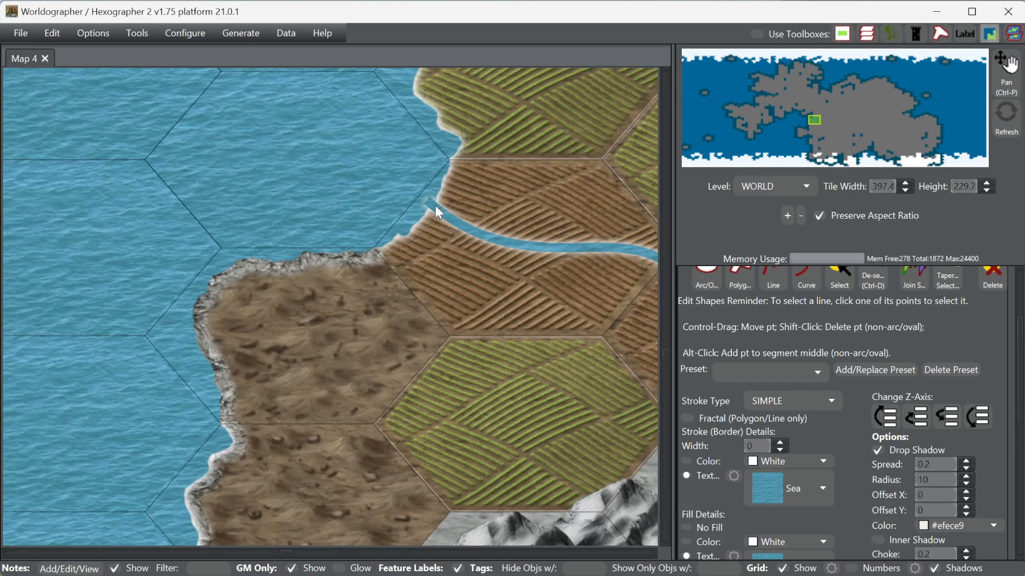
pyautogui.moveTo(452, 244)
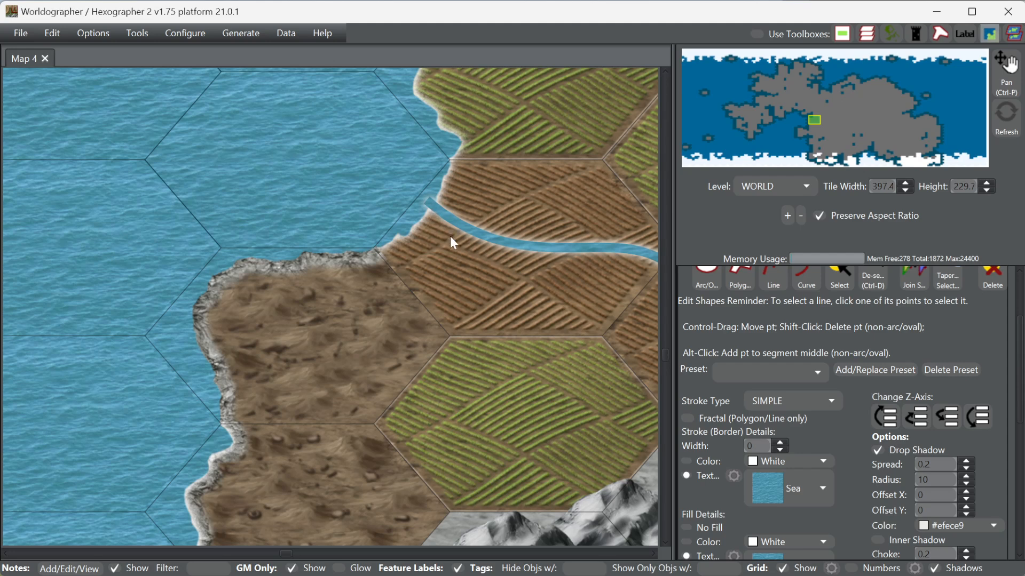
pyautogui.moveTo(719, 271)
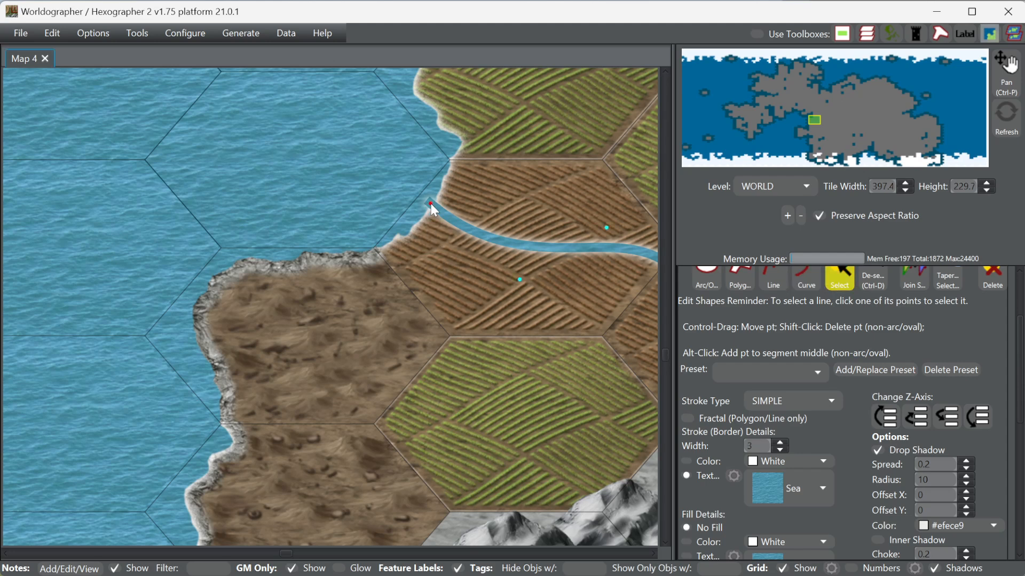
# Step: Select the river line at the western coast to edit its points
pyautogui.click(431, 207)
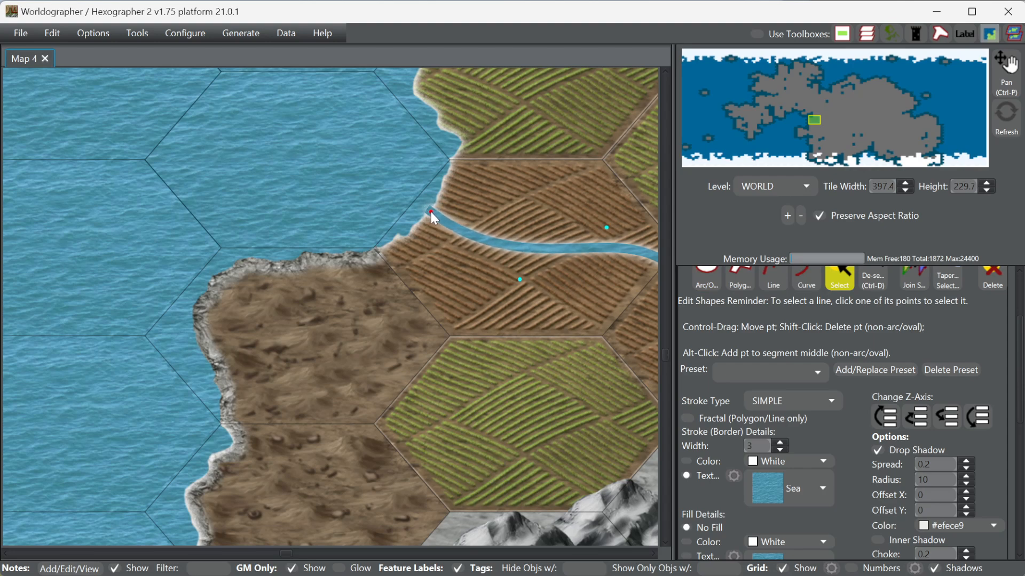
pyautogui.moveTo(431, 216)
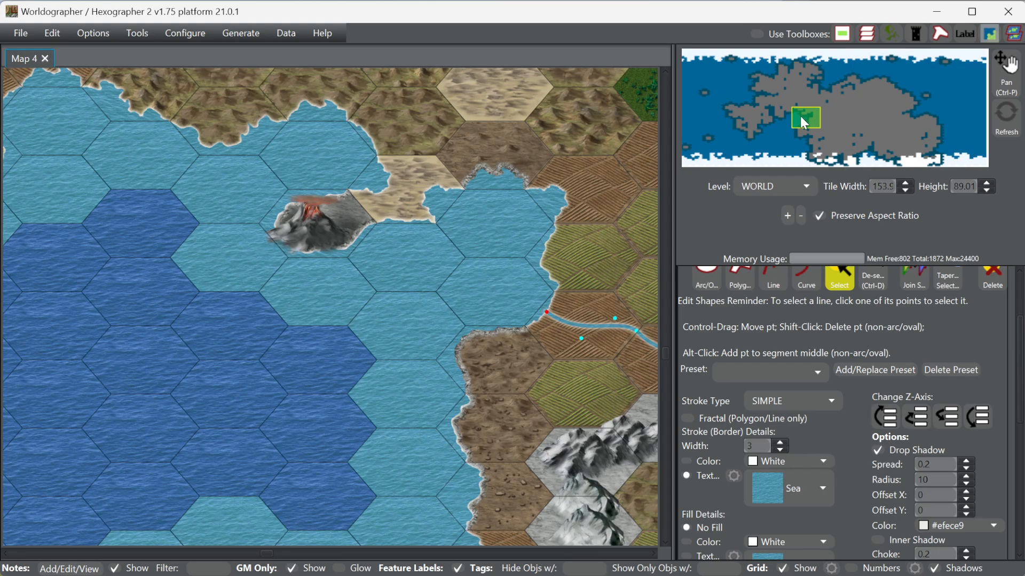
pyautogui.moveTo(806, 119); pyautogui.dragTo(820, 119)
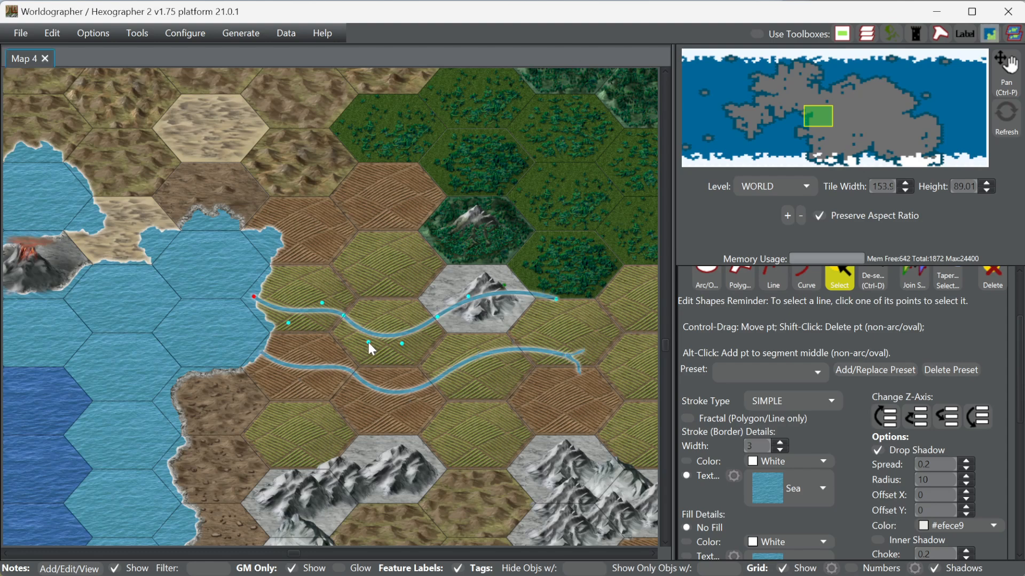
pyautogui.moveTo(390, 366)
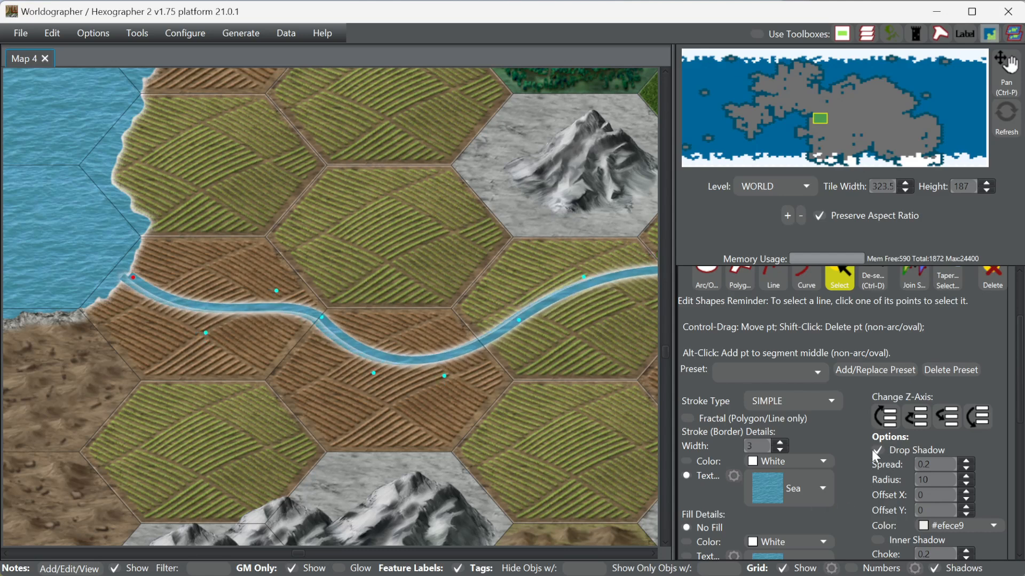
# Step: Uncheck Drop Shadow on the selected river line
pyautogui.click(877, 451)
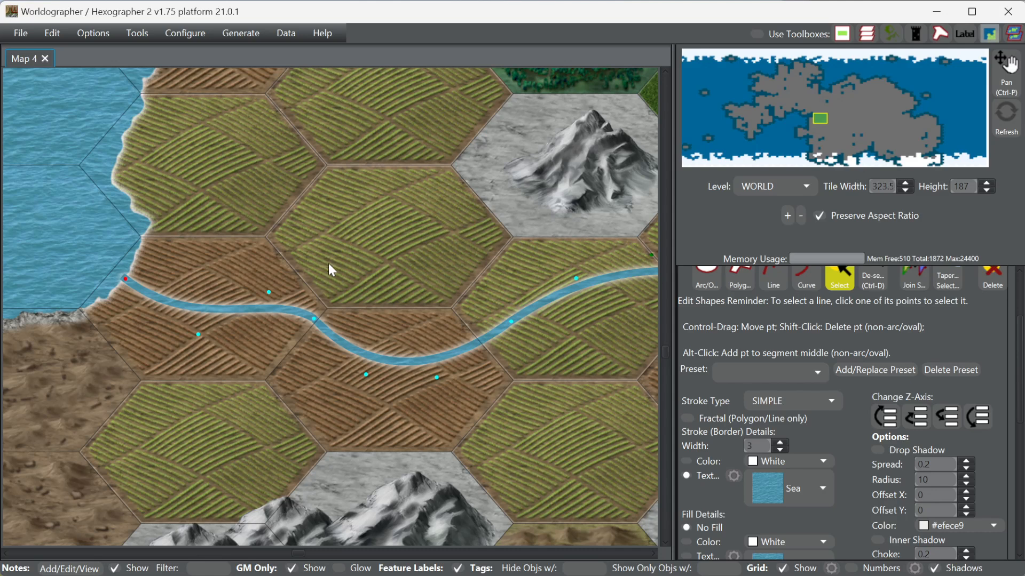
pyautogui.moveTo(125, 282)
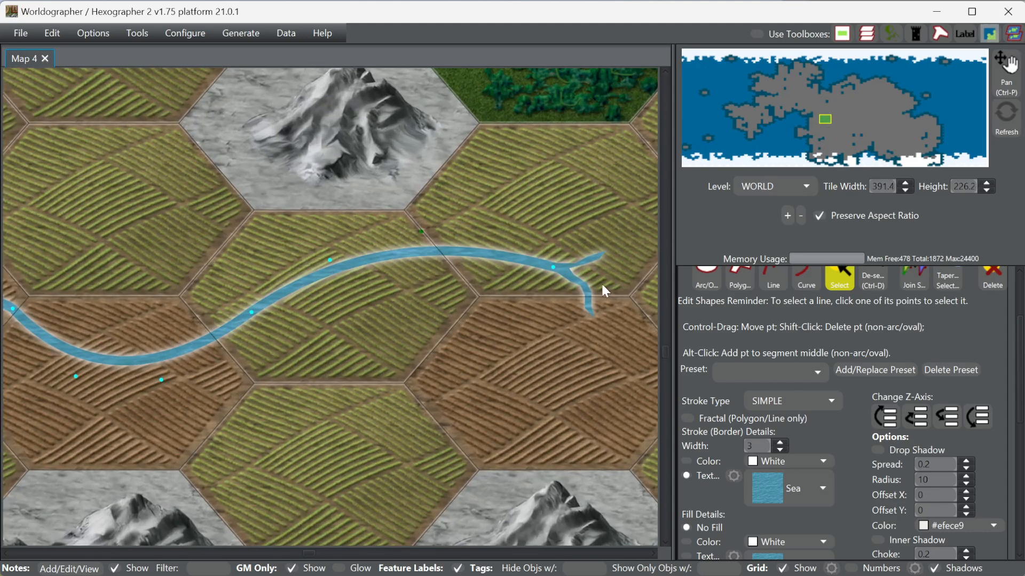
pyautogui.moveTo(559, 274)
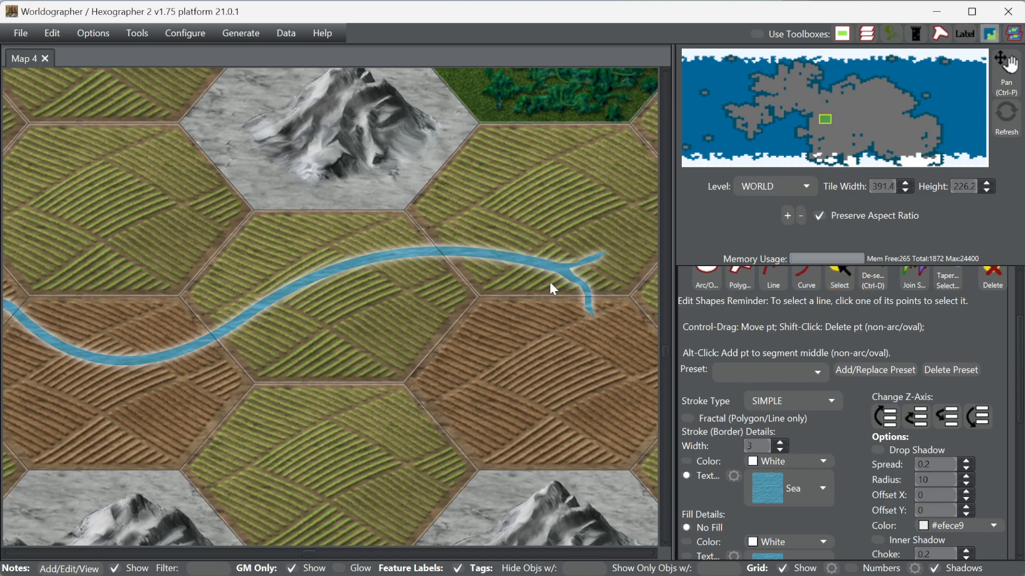
pyautogui.moveTo(559, 277)
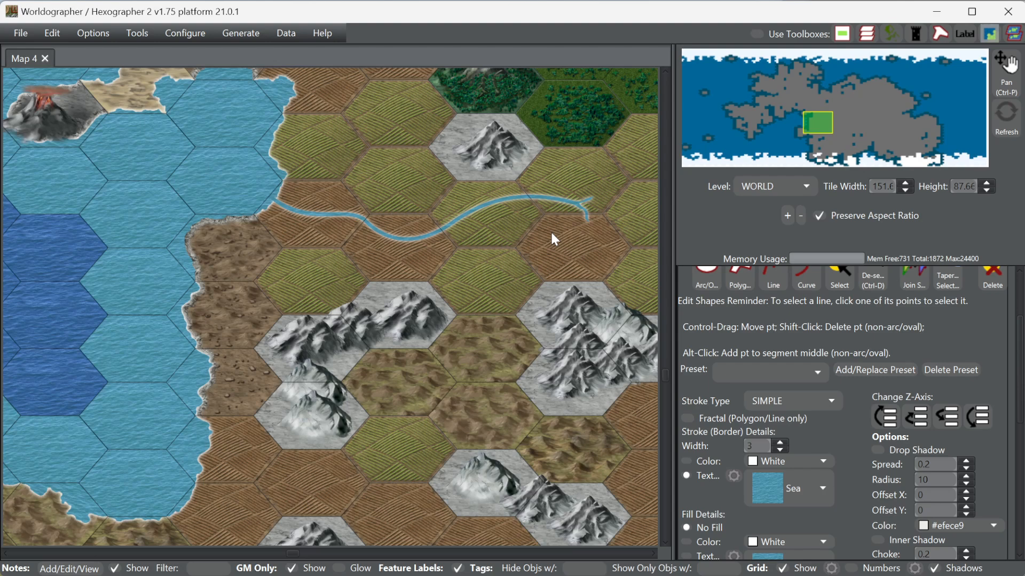
pyautogui.moveTo(567, 315)
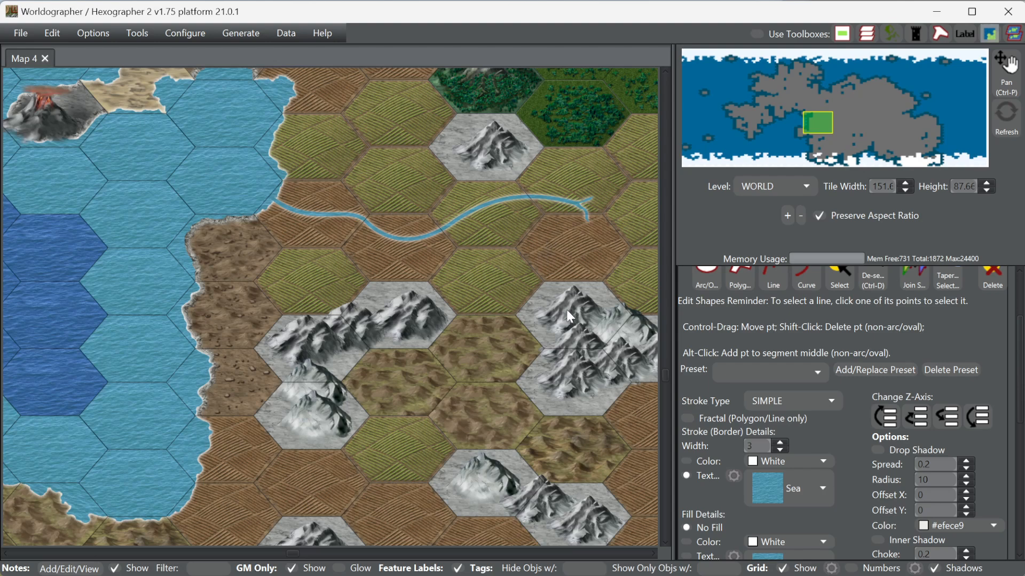
pyautogui.moveTo(347, 411)
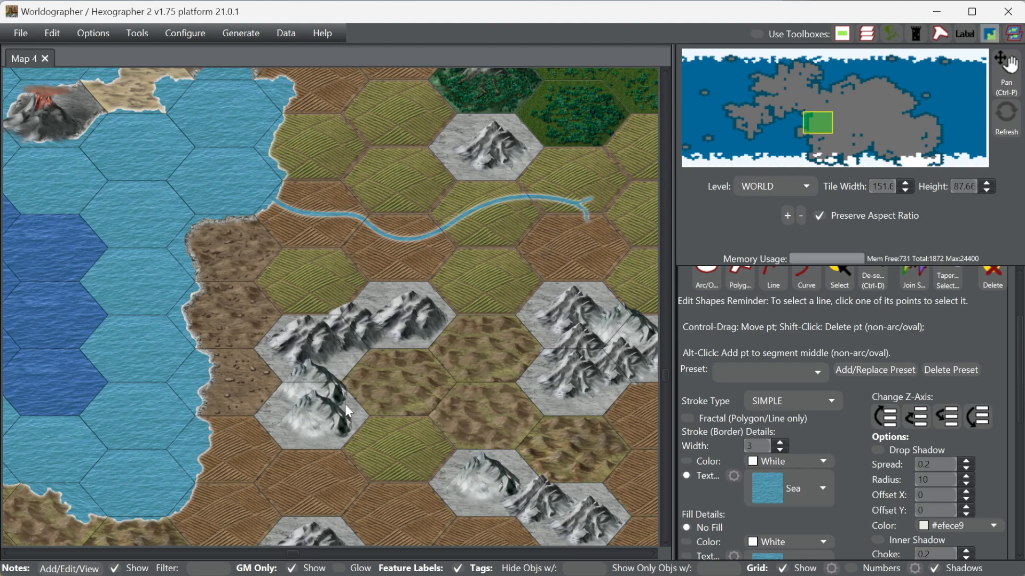
pyautogui.moveTo(581, 302)
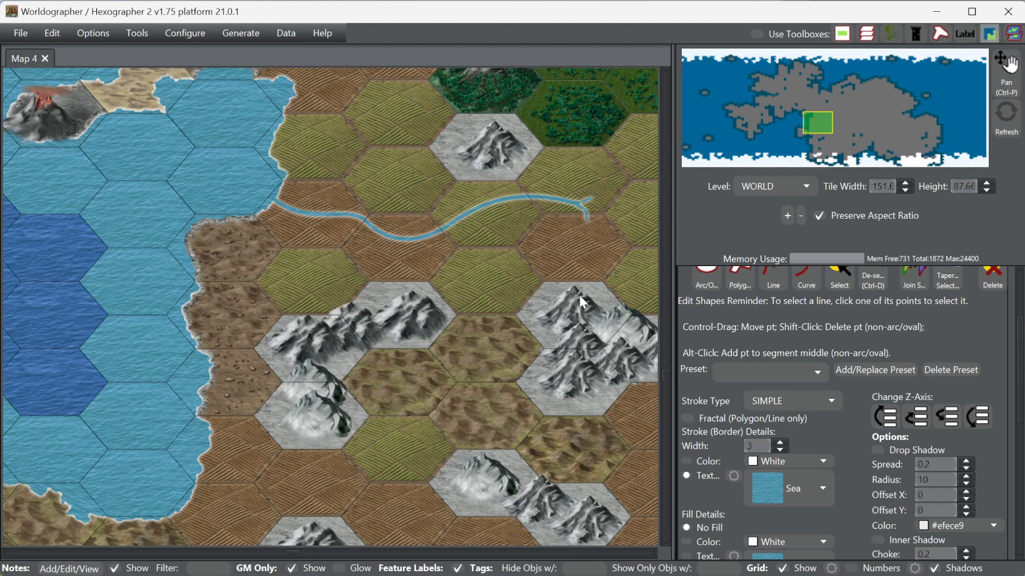
pyautogui.moveTo(573, 373)
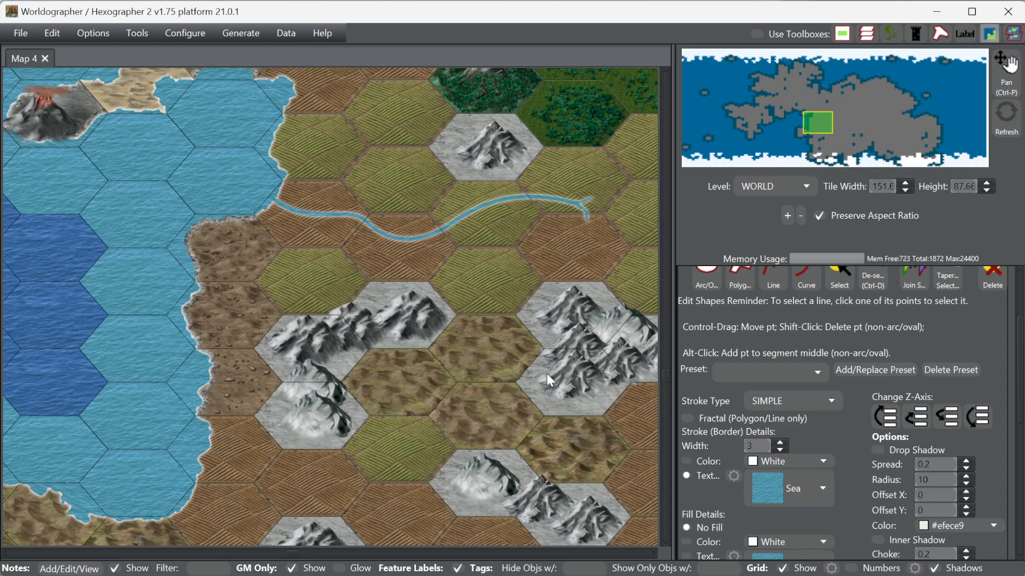
pyautogui.moveTo(495, 242)
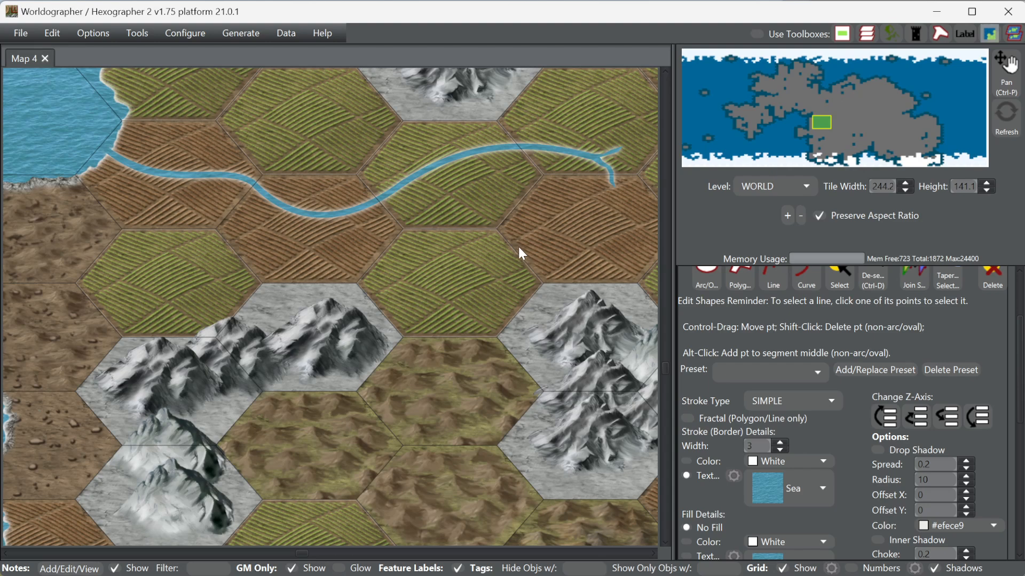
pyautogui.moveTo(518, 255)
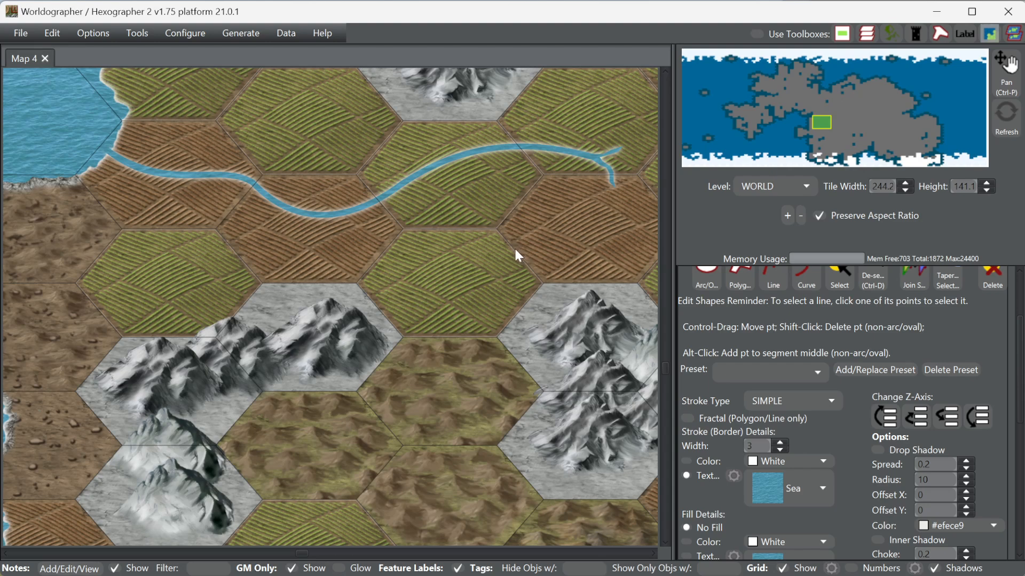